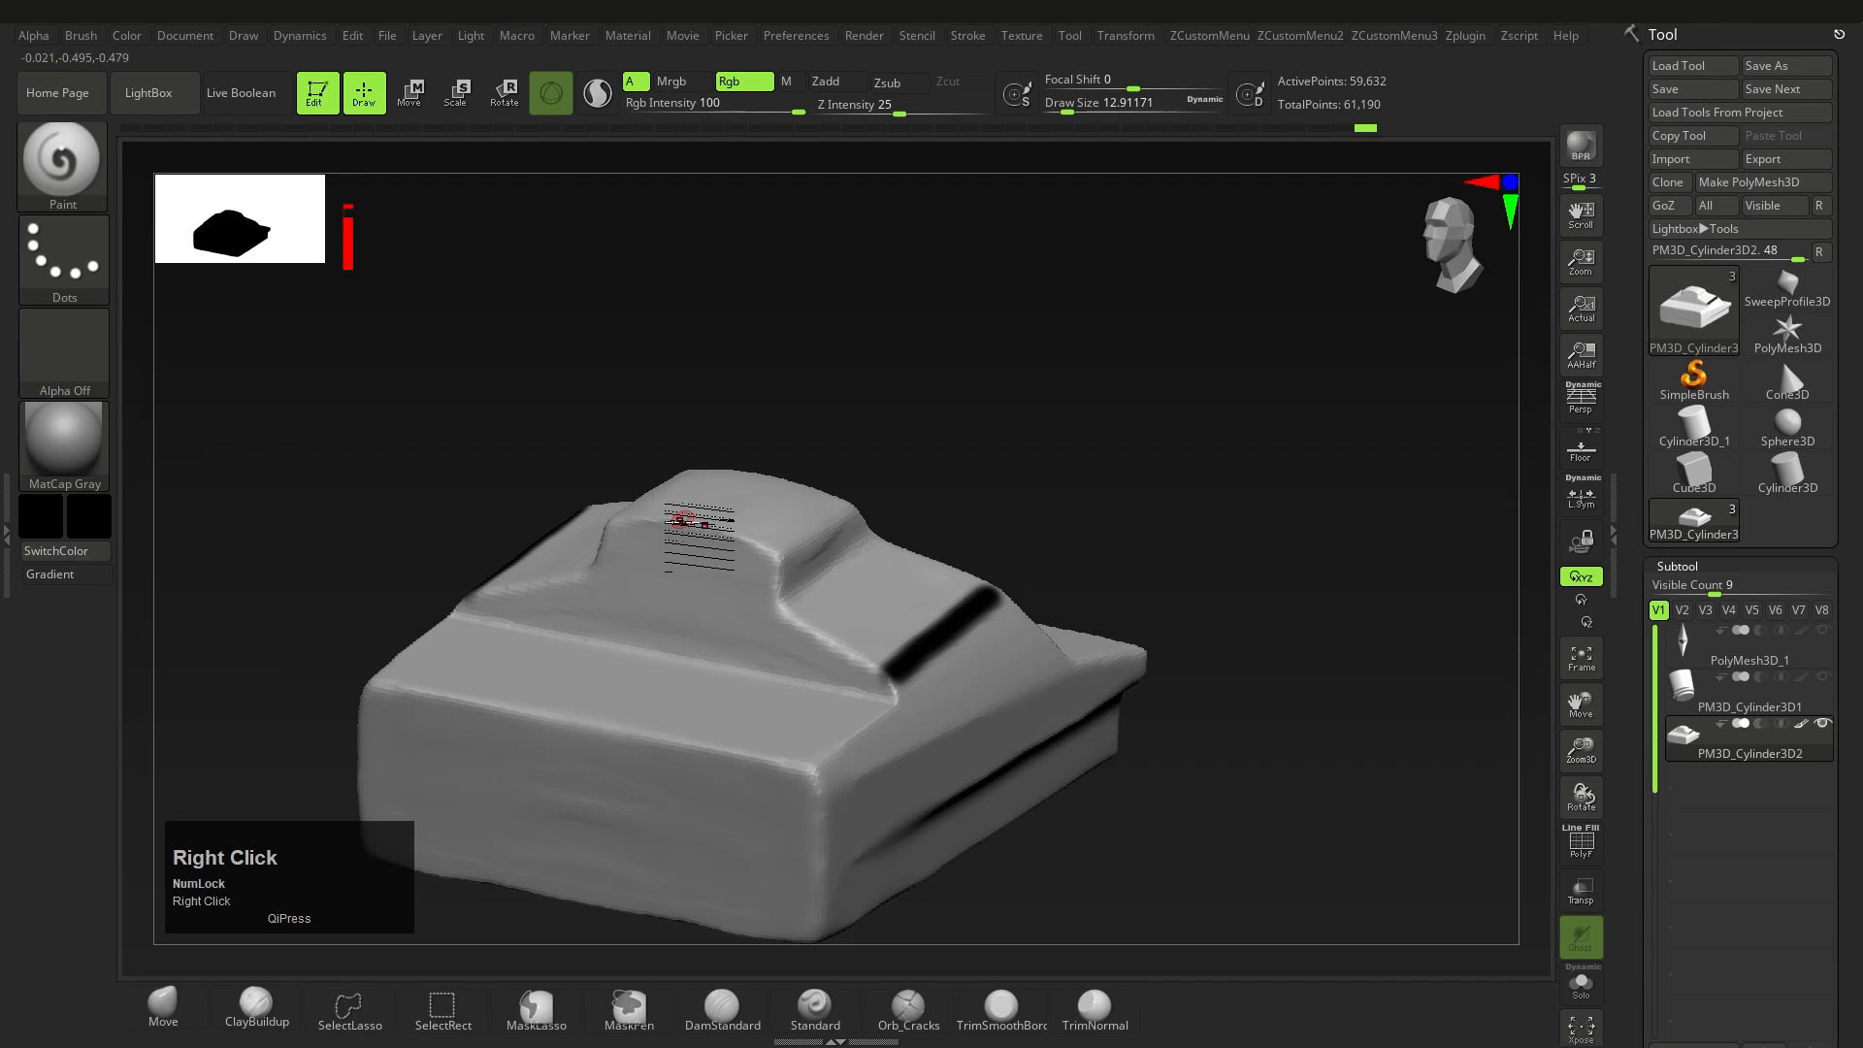
# Show the PolyFrame wireframe, zoom in, and merge the visible mesh into one polygroup.
pyautogui.press('ctrl+w')
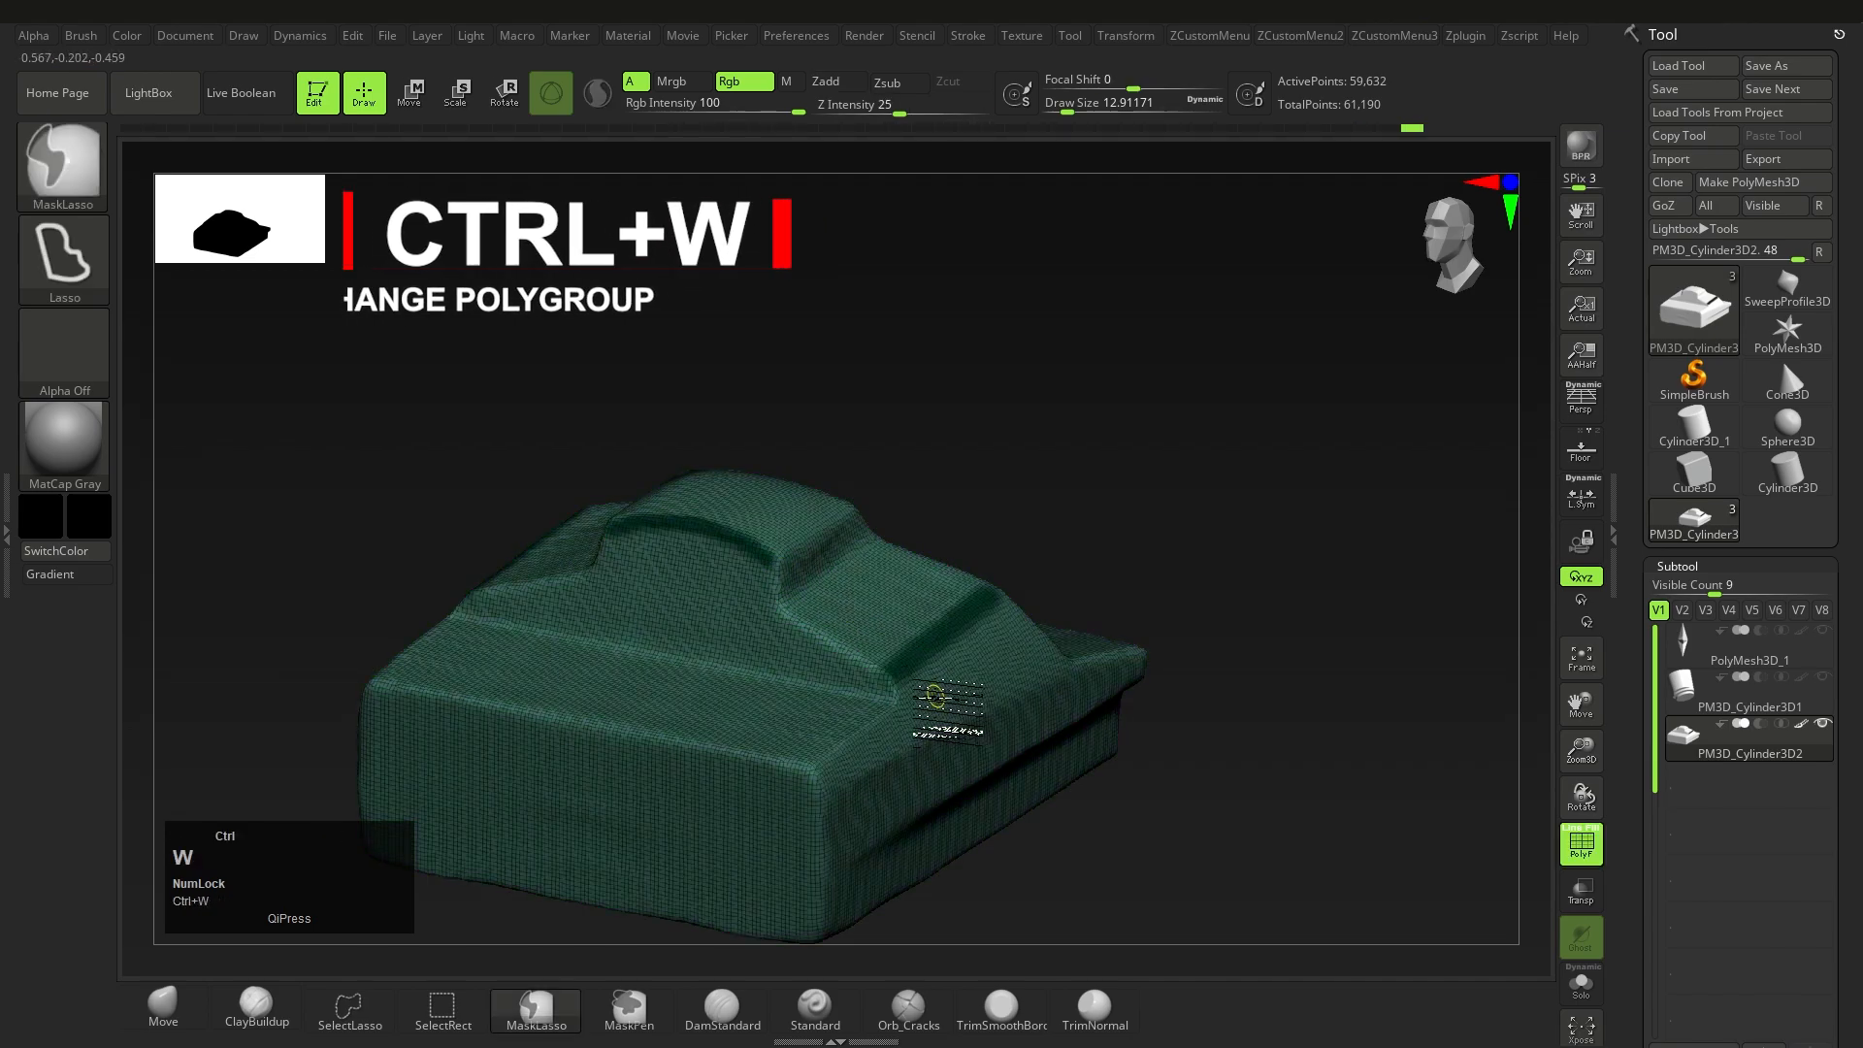
pyautogui.click(598, 93)
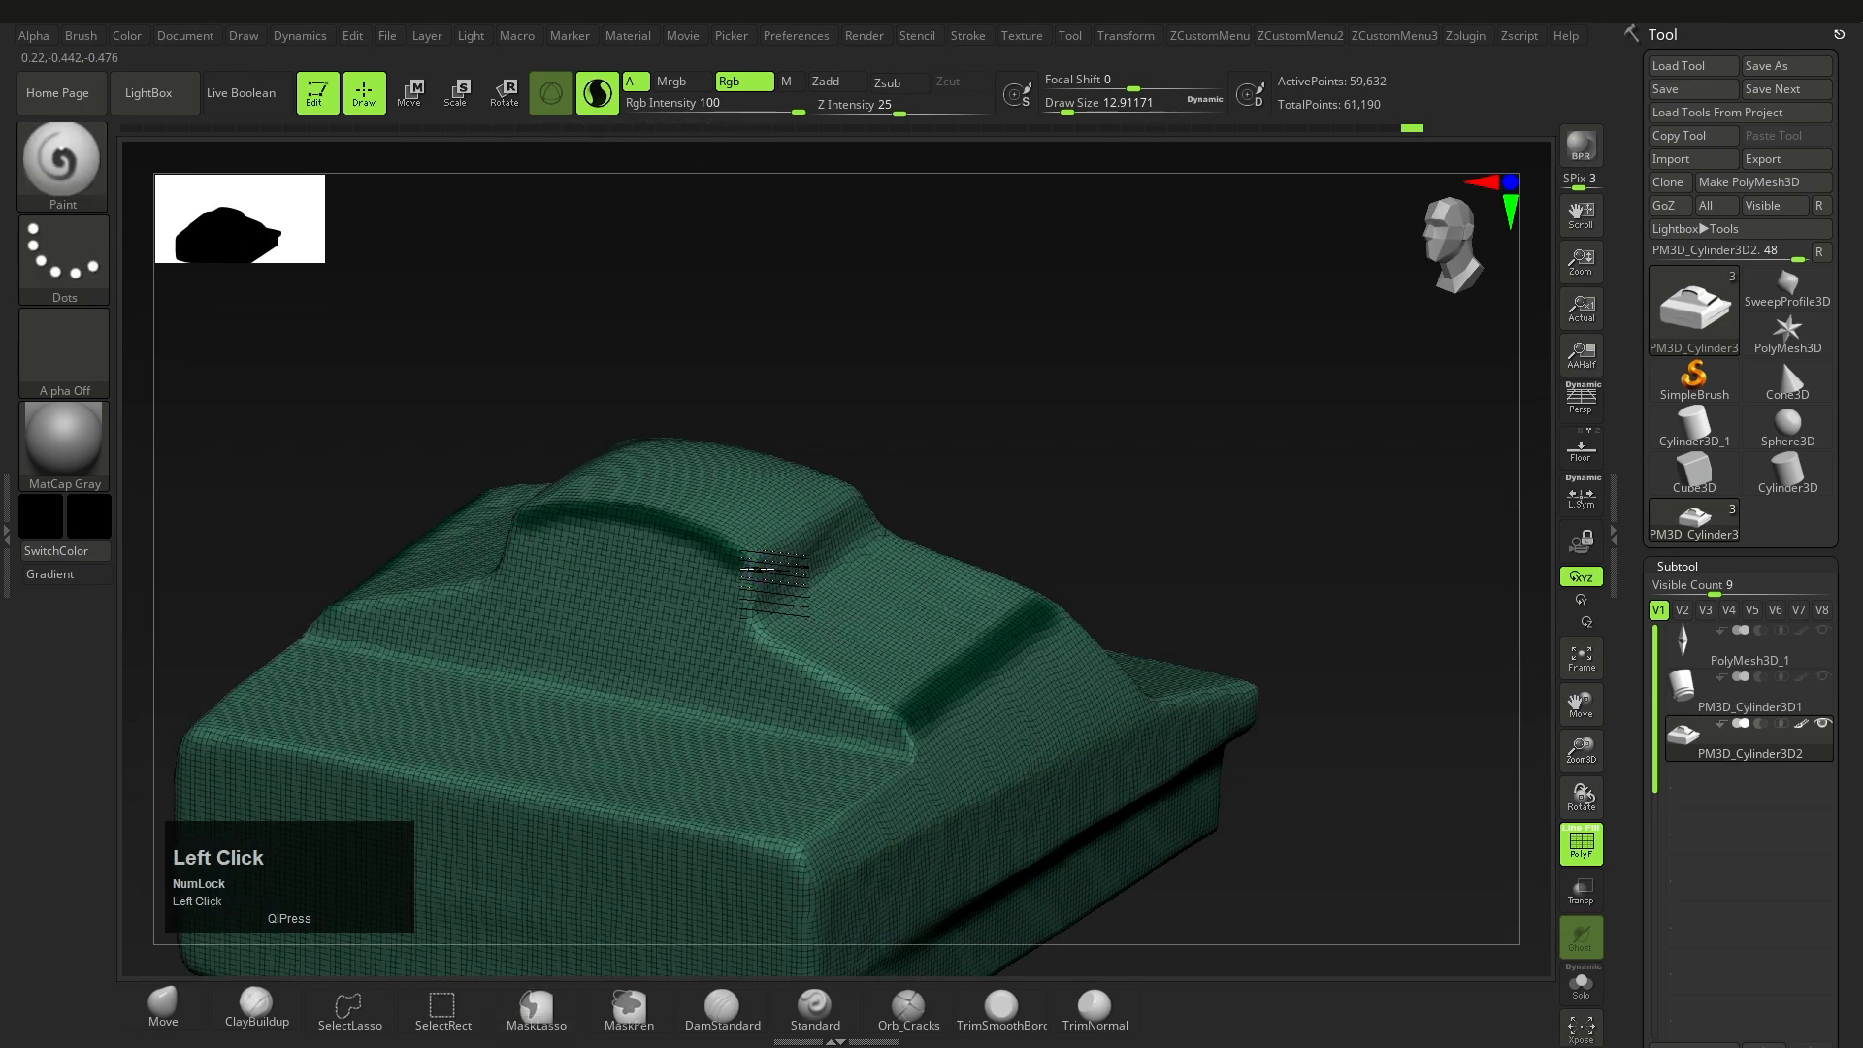
pyautogui.moveTo(785, 570); pyautogui.dragTo(885, 725)
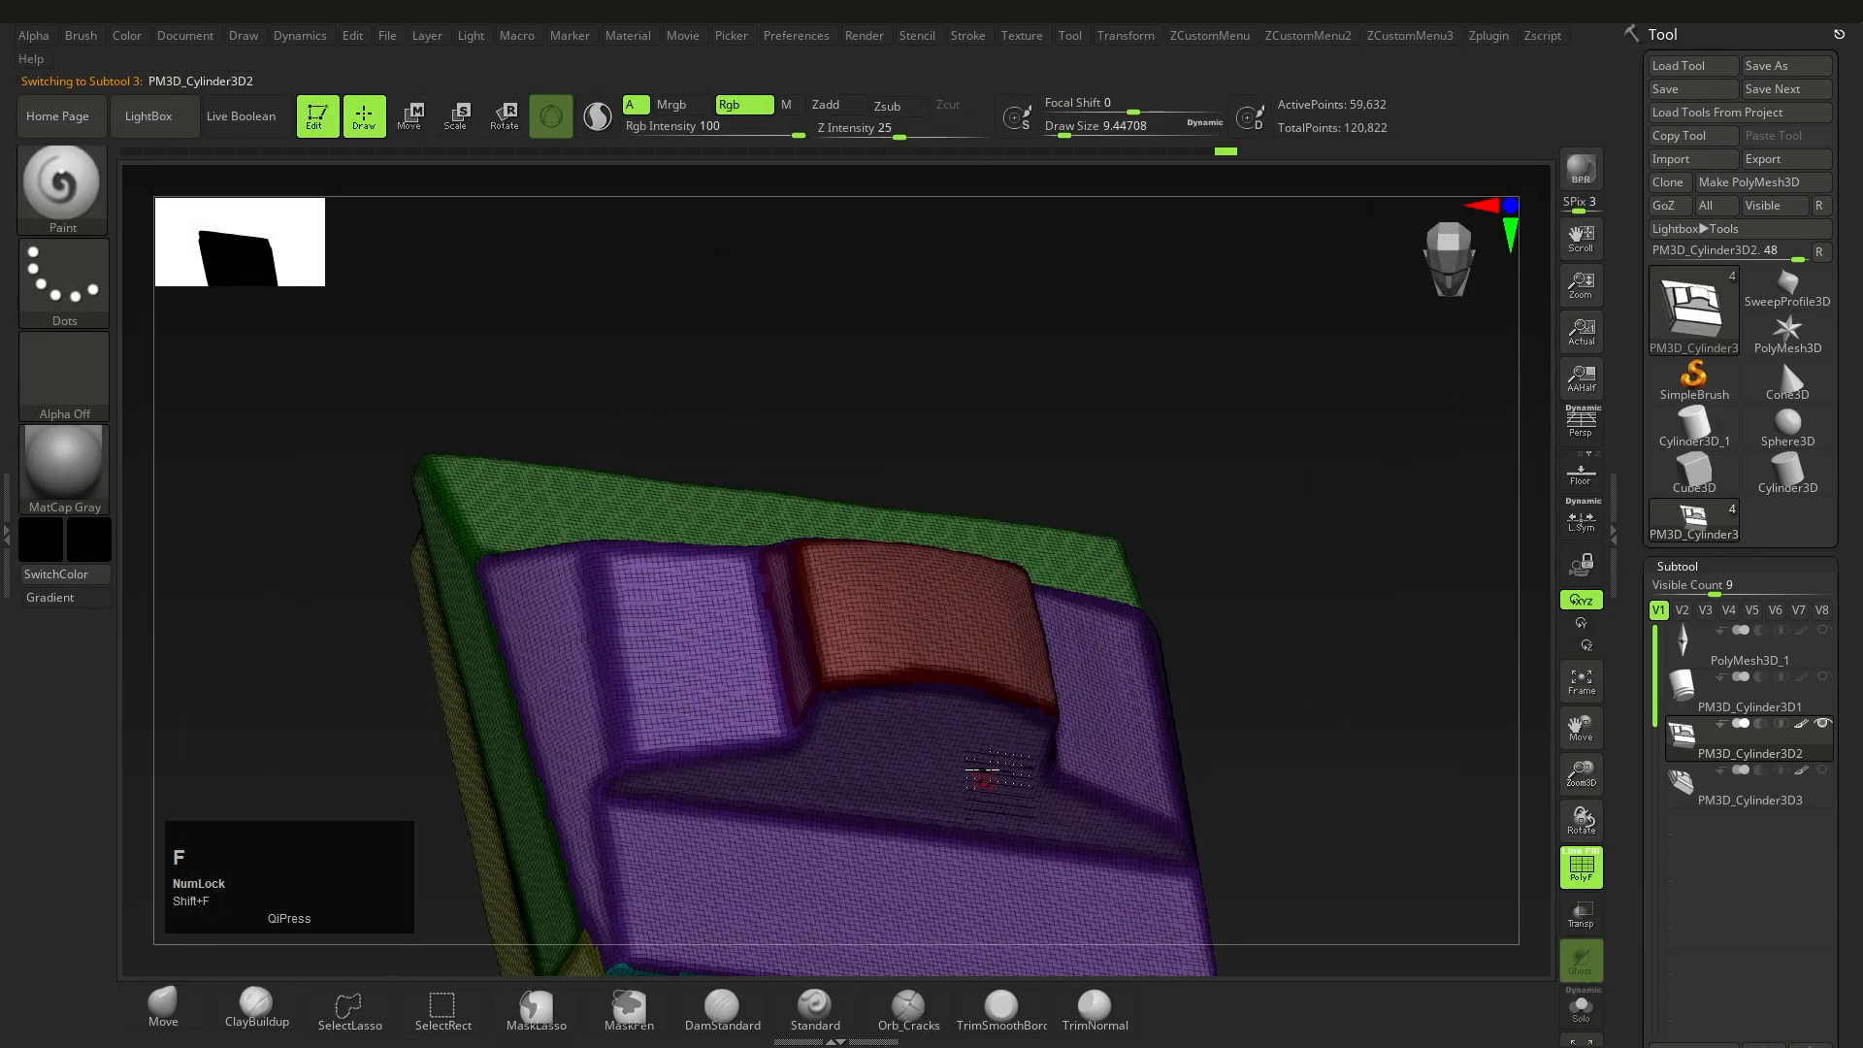
pyautogui.press('w')
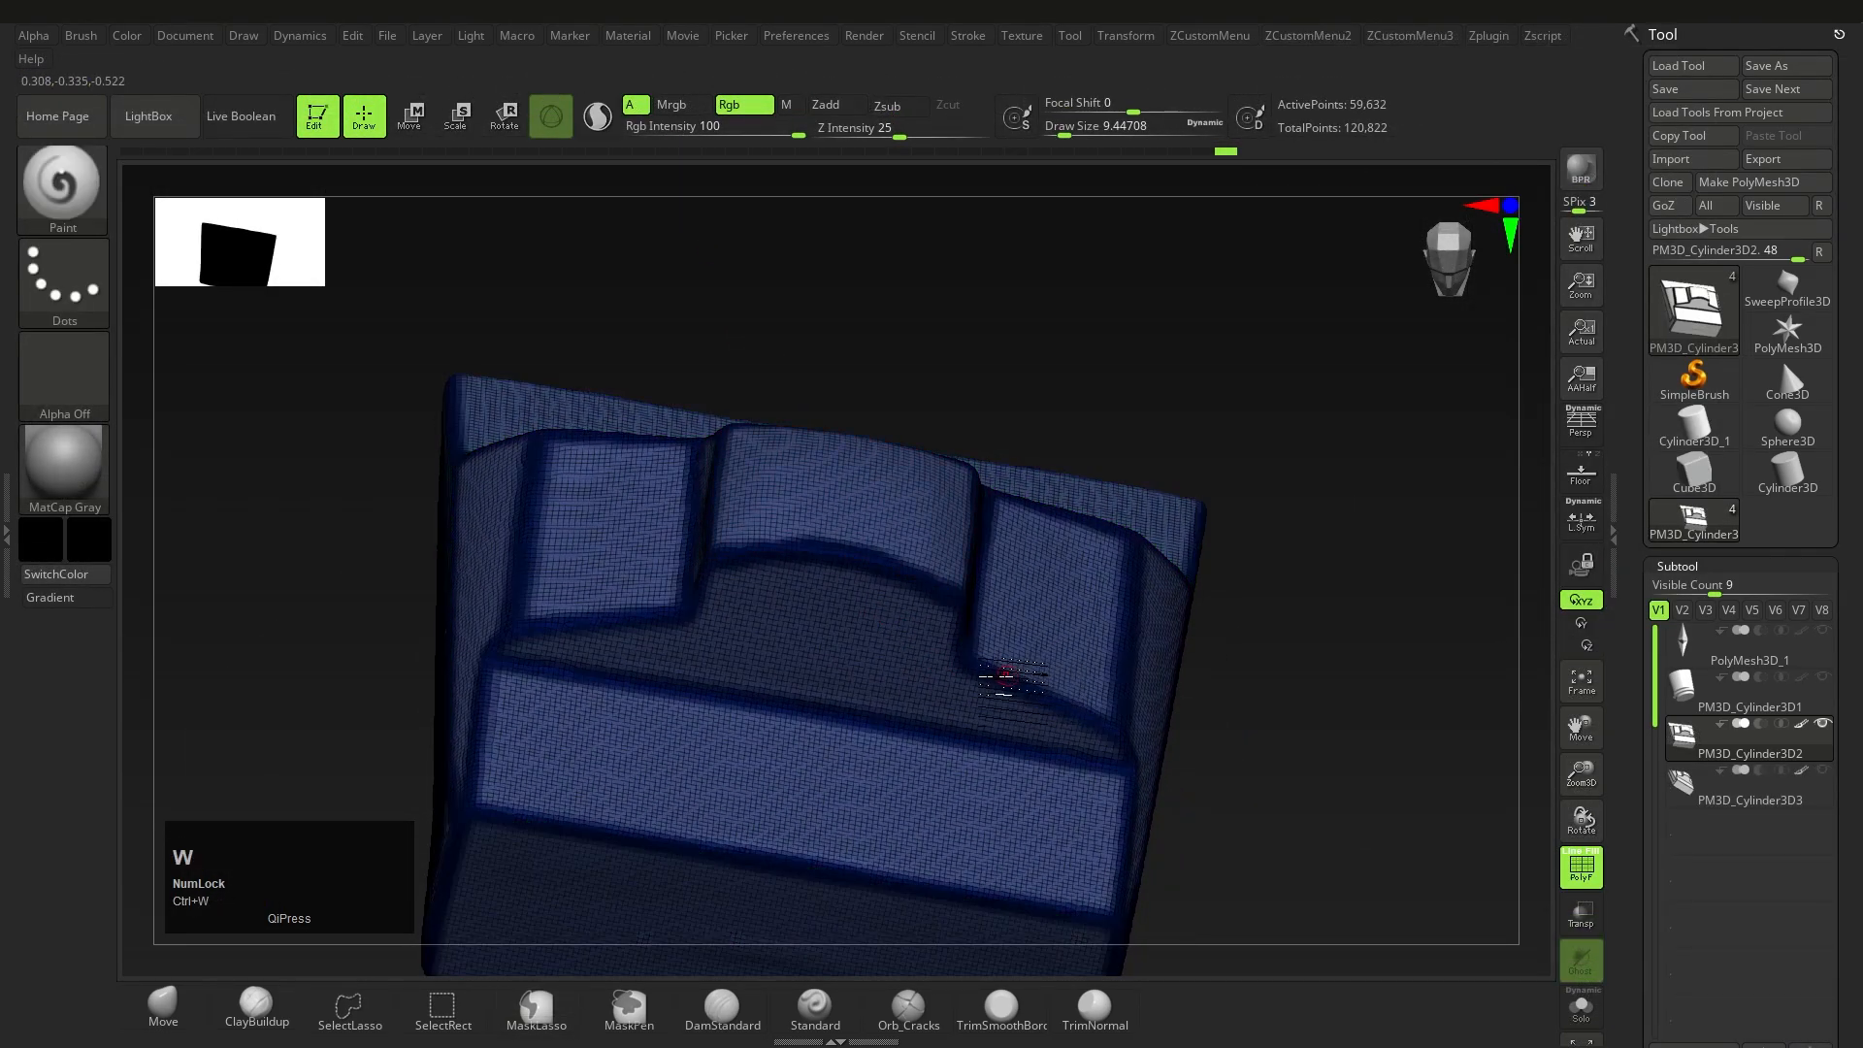
# Run Zplugin > PolyGroupIt on the merged mesh to auto-split it into polygroups.
pyautogui.click(1488, 35)
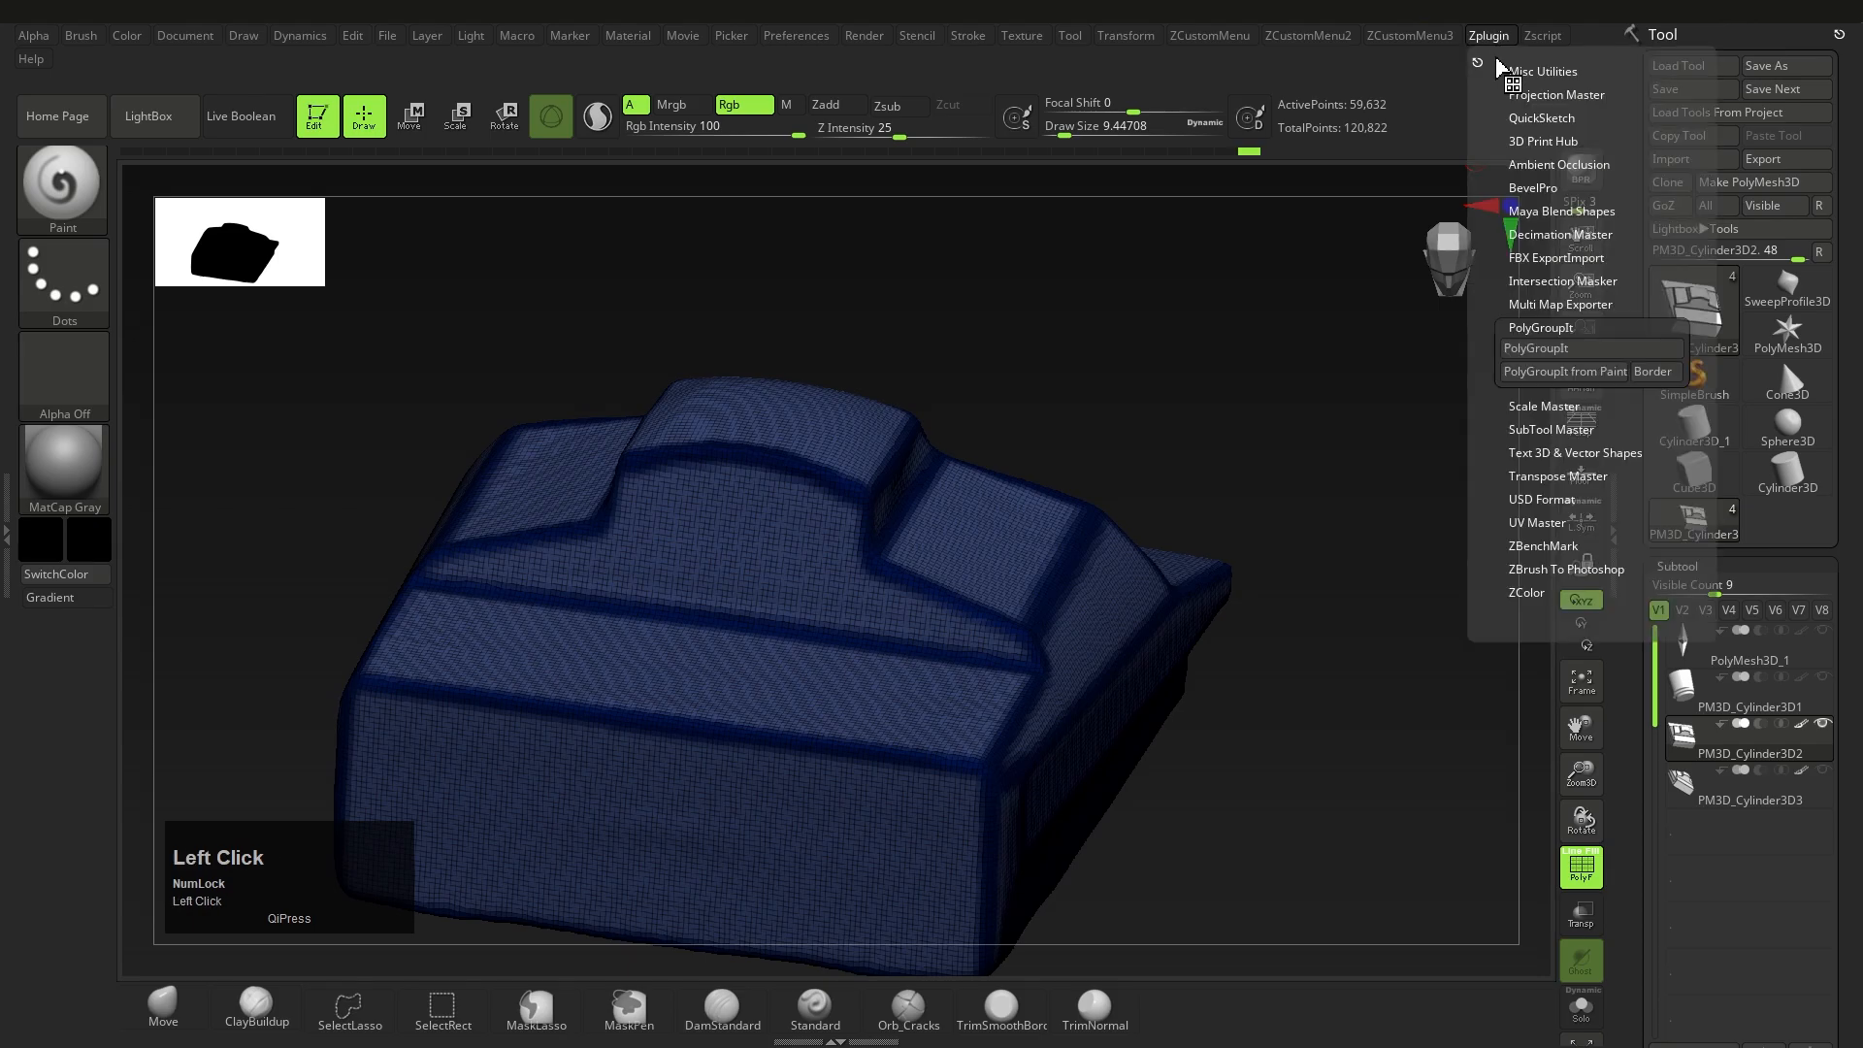
pyautogui.click(1536, 347)
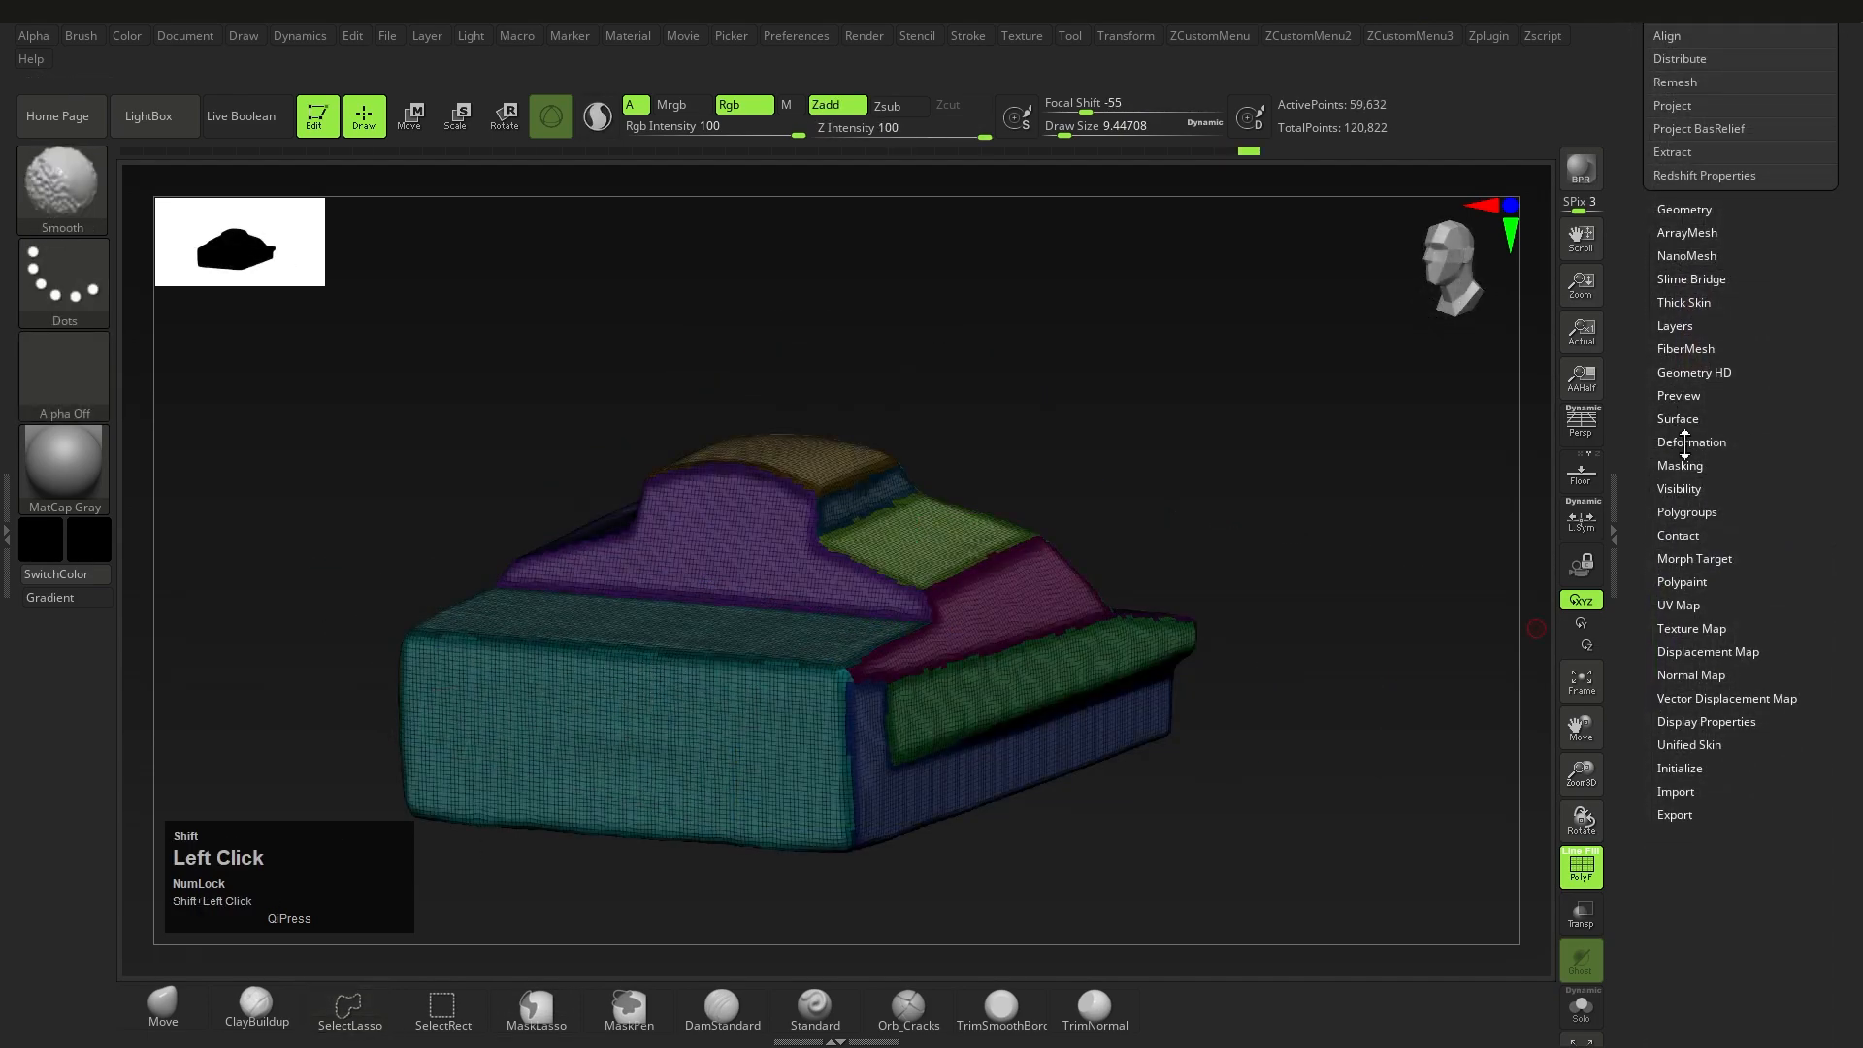
# Expand the Deformation and Geometry subpalettes in the Tool palette.
pyautogui.click(1691, 440)
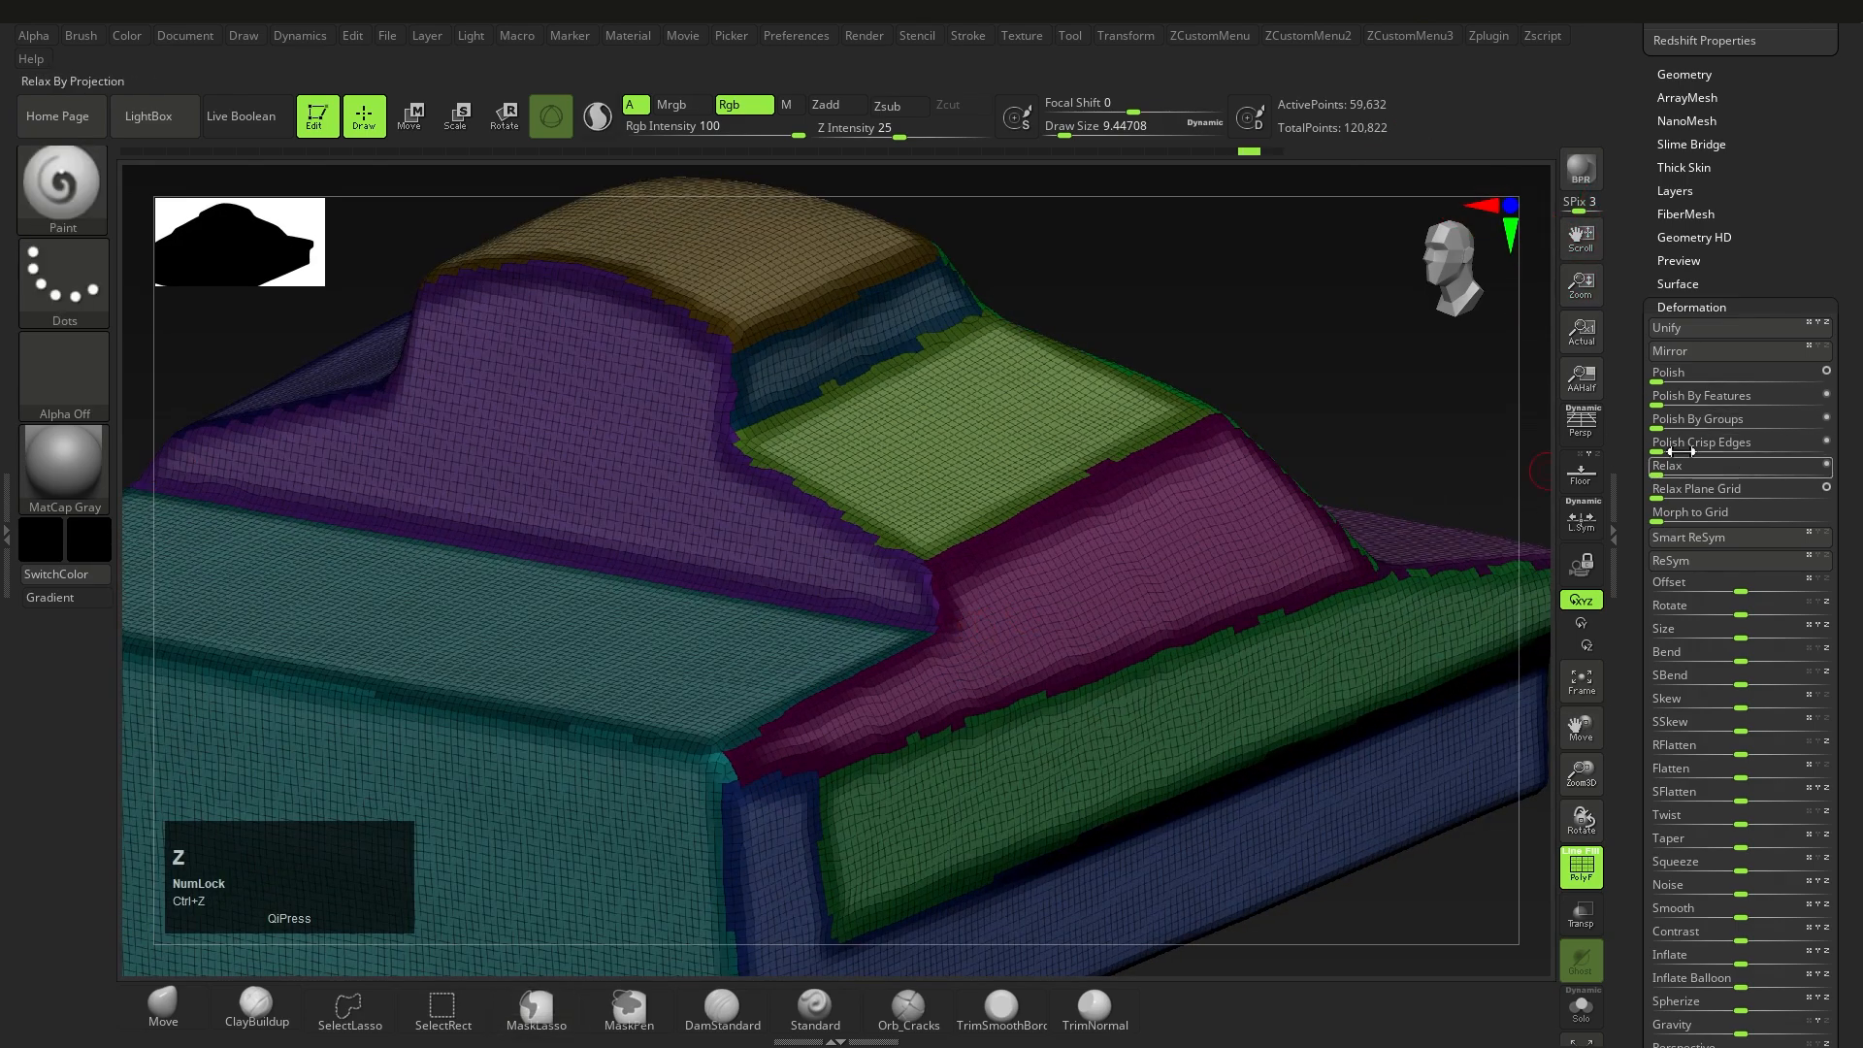
pyautogui.click(1699, 419)
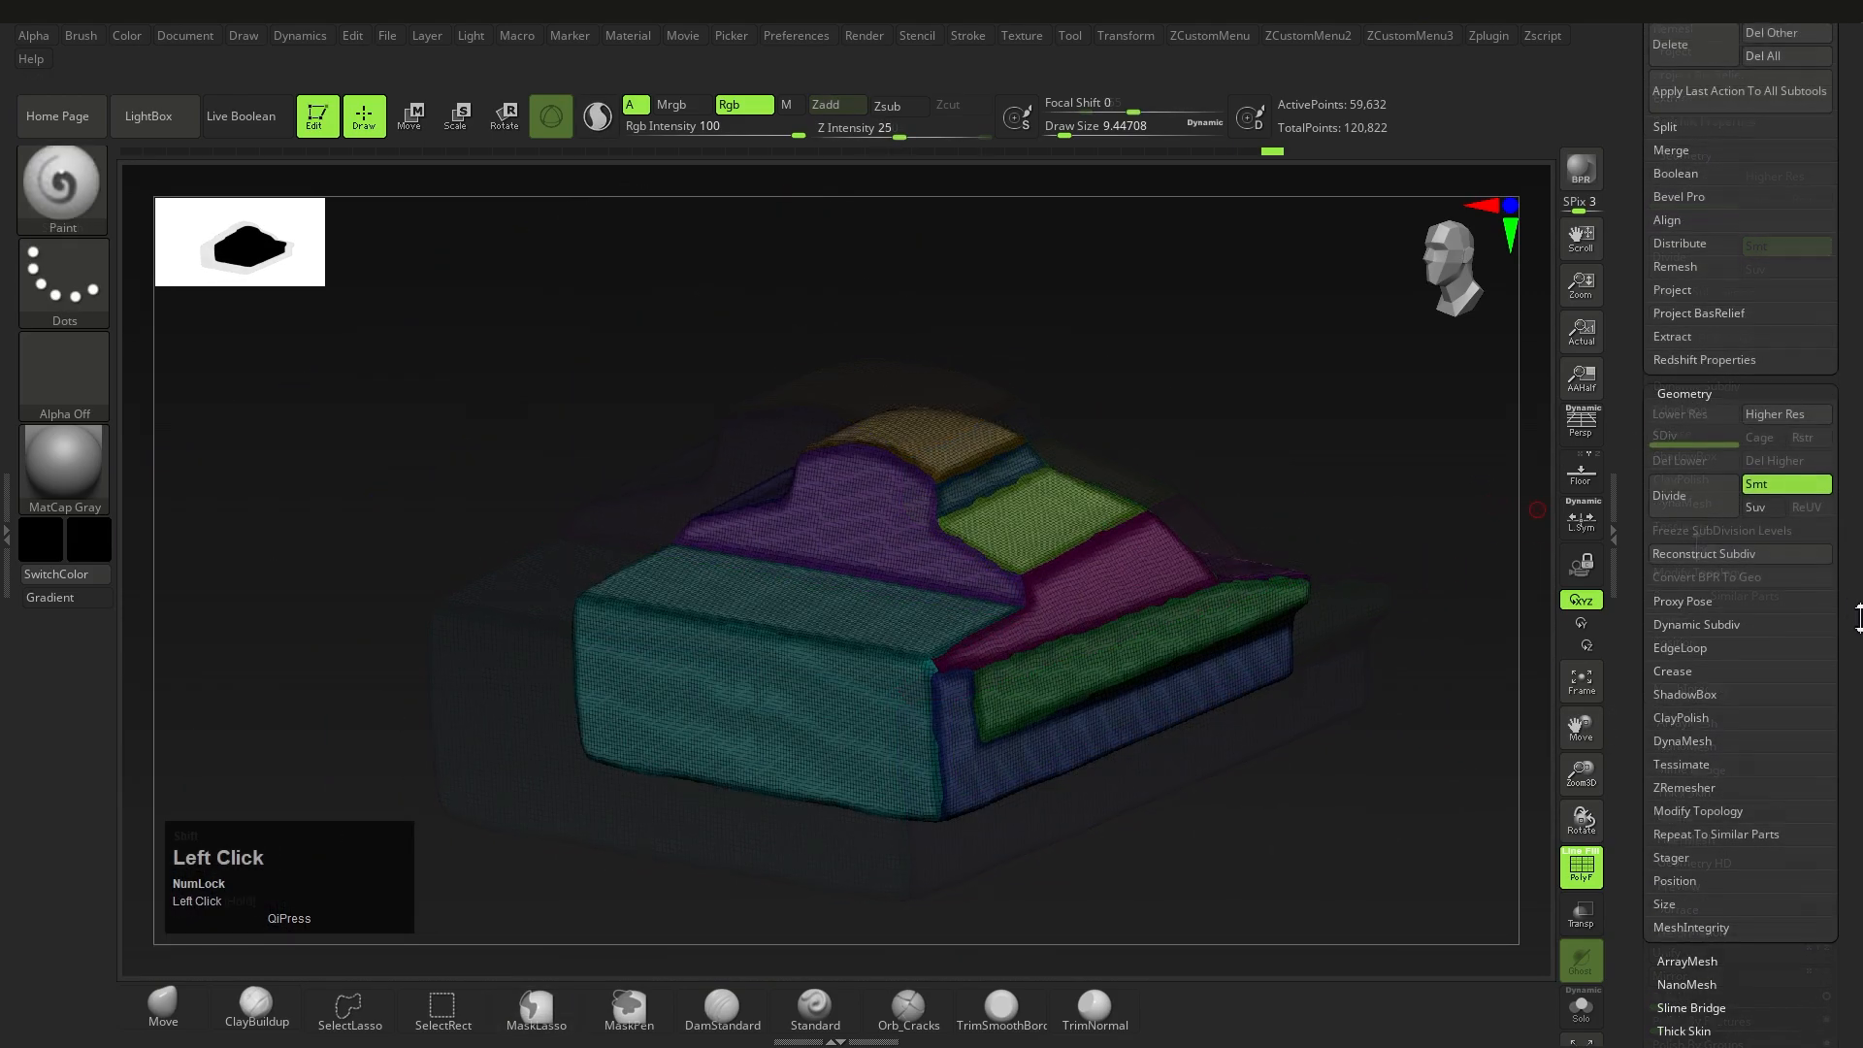
# ZRemesh the mesh with Keep Groups enabled to preserve polygroup borders.
pyautogui.click(1684, 602)
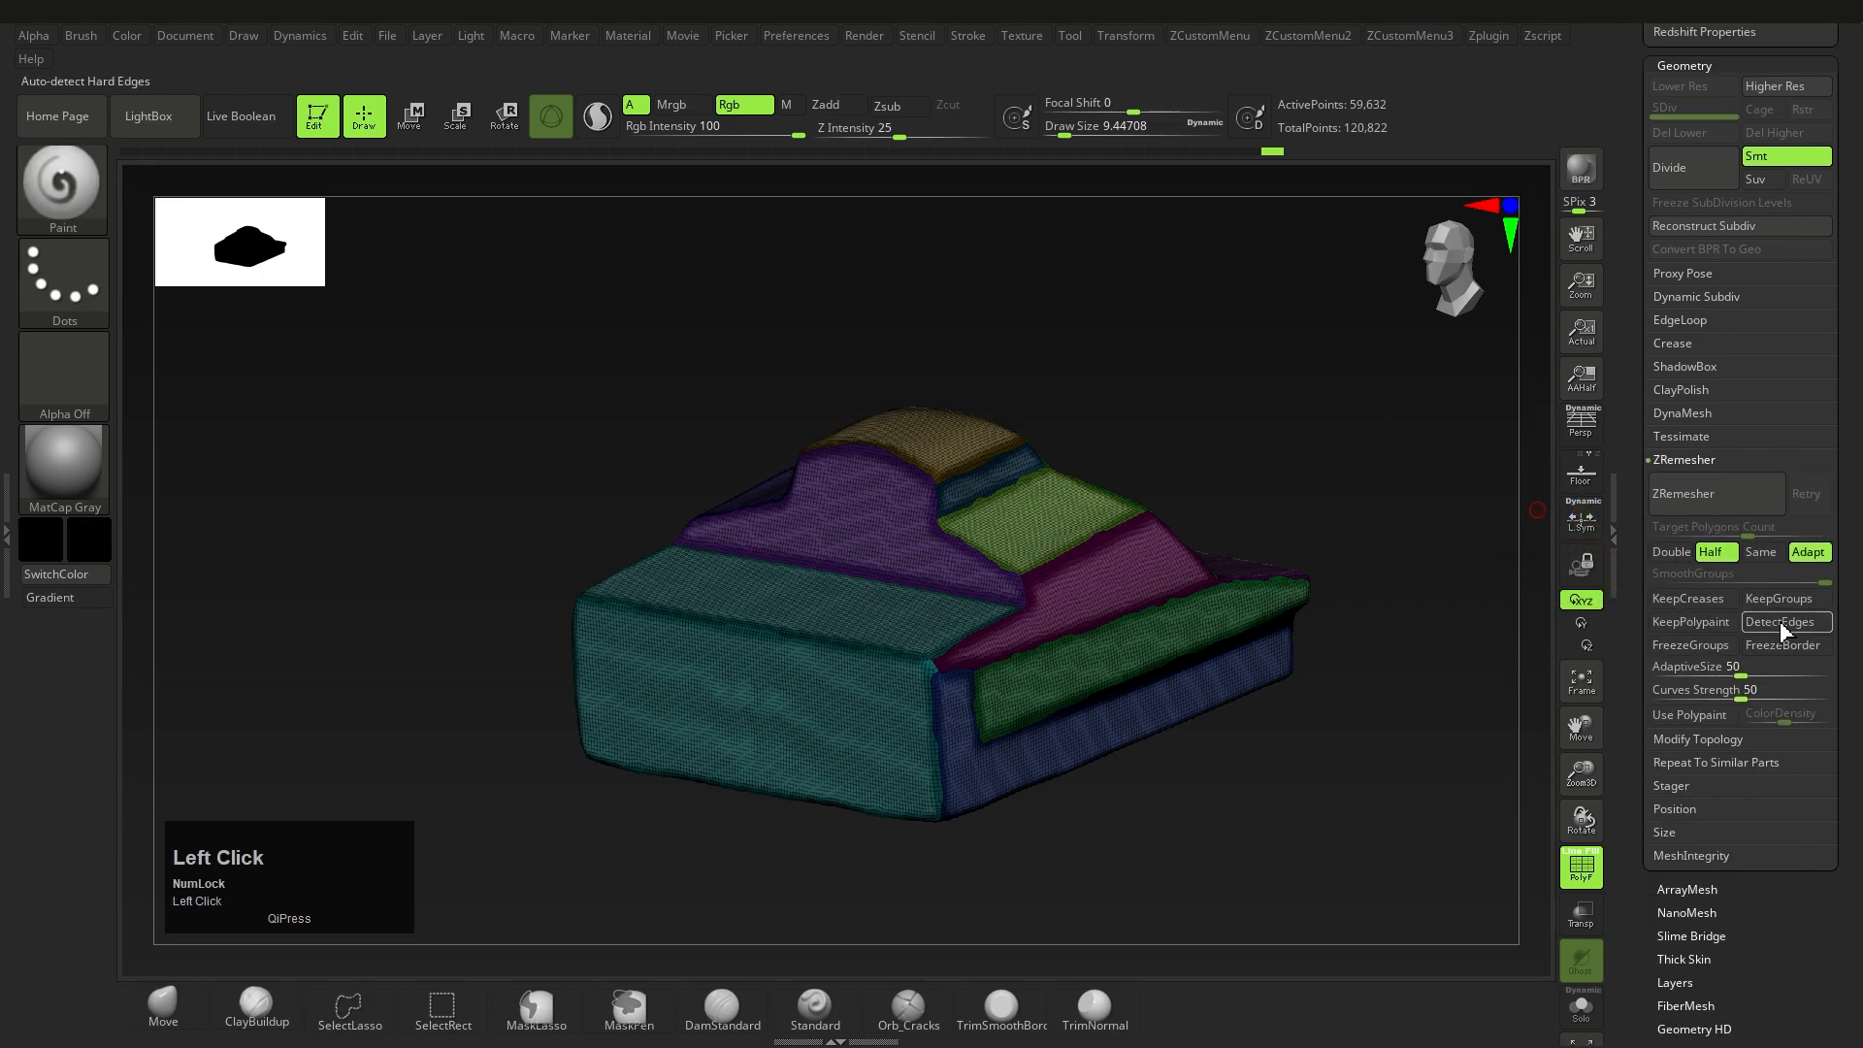
pyautogui.click(1785, 598)
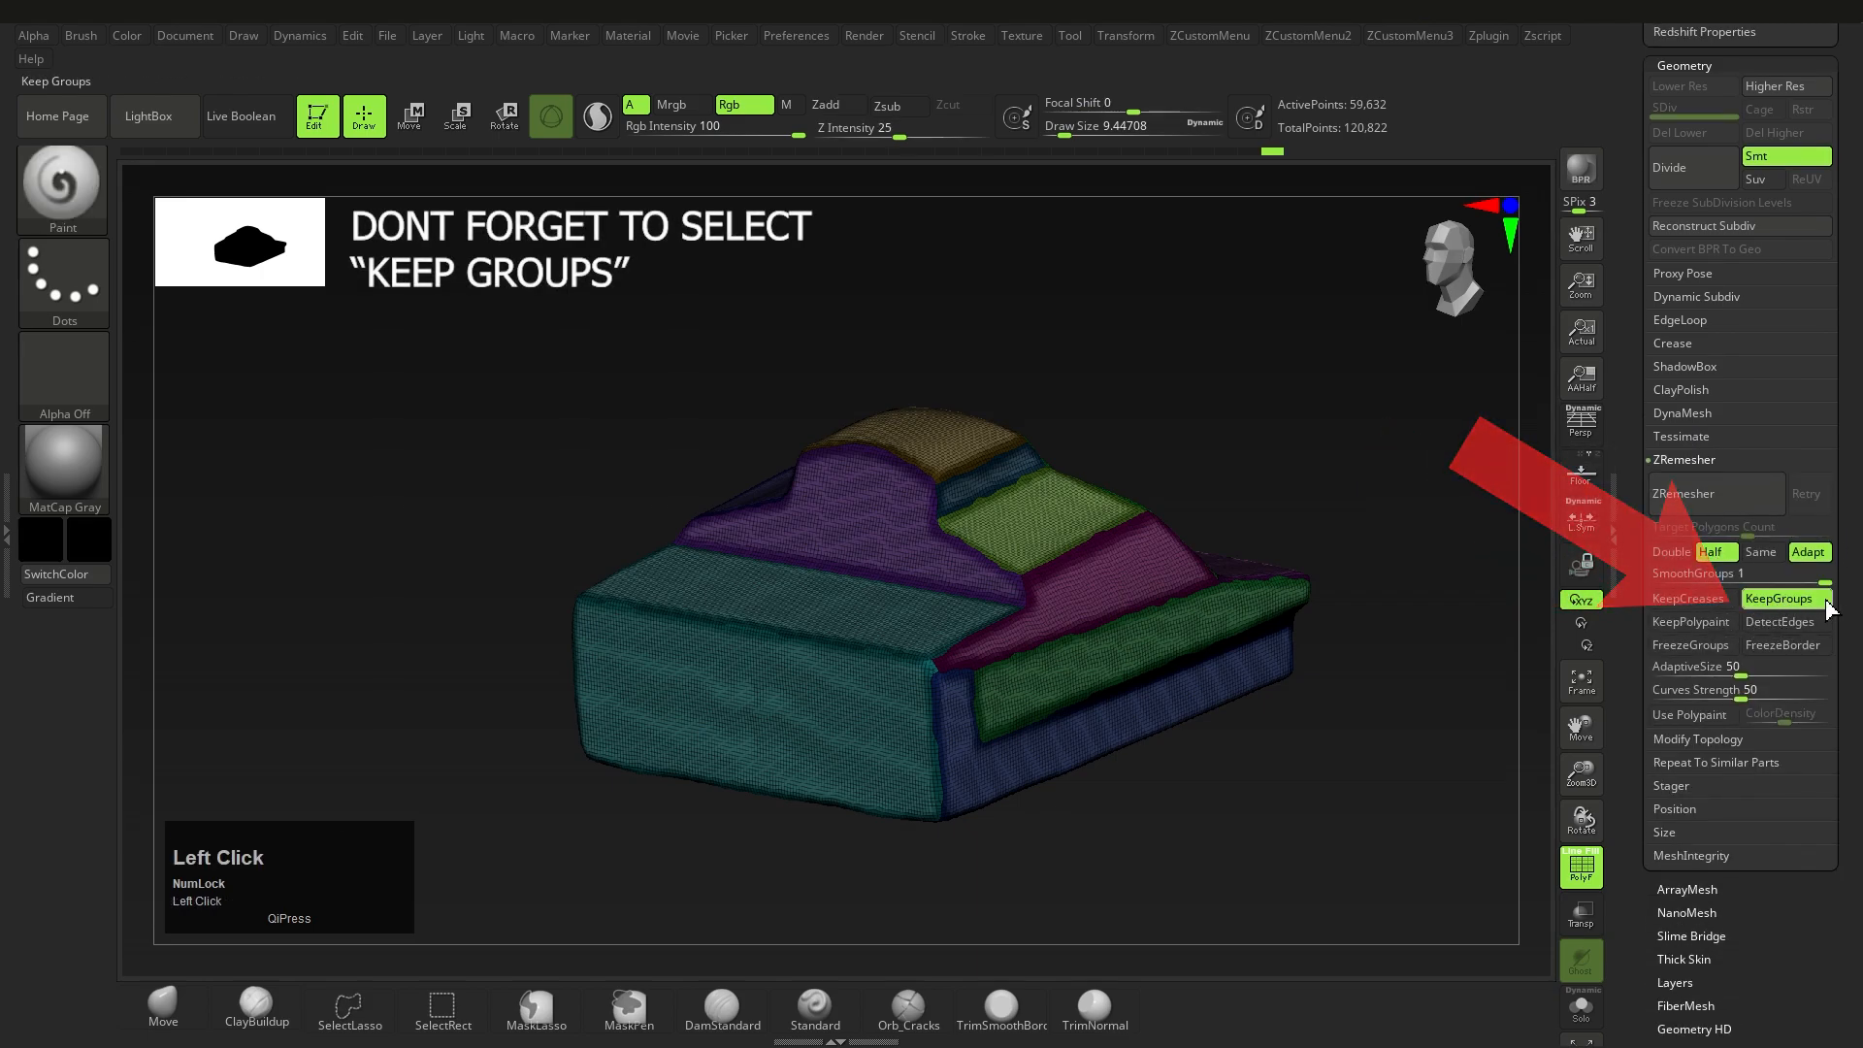
pyautogui.click(1714, 493)
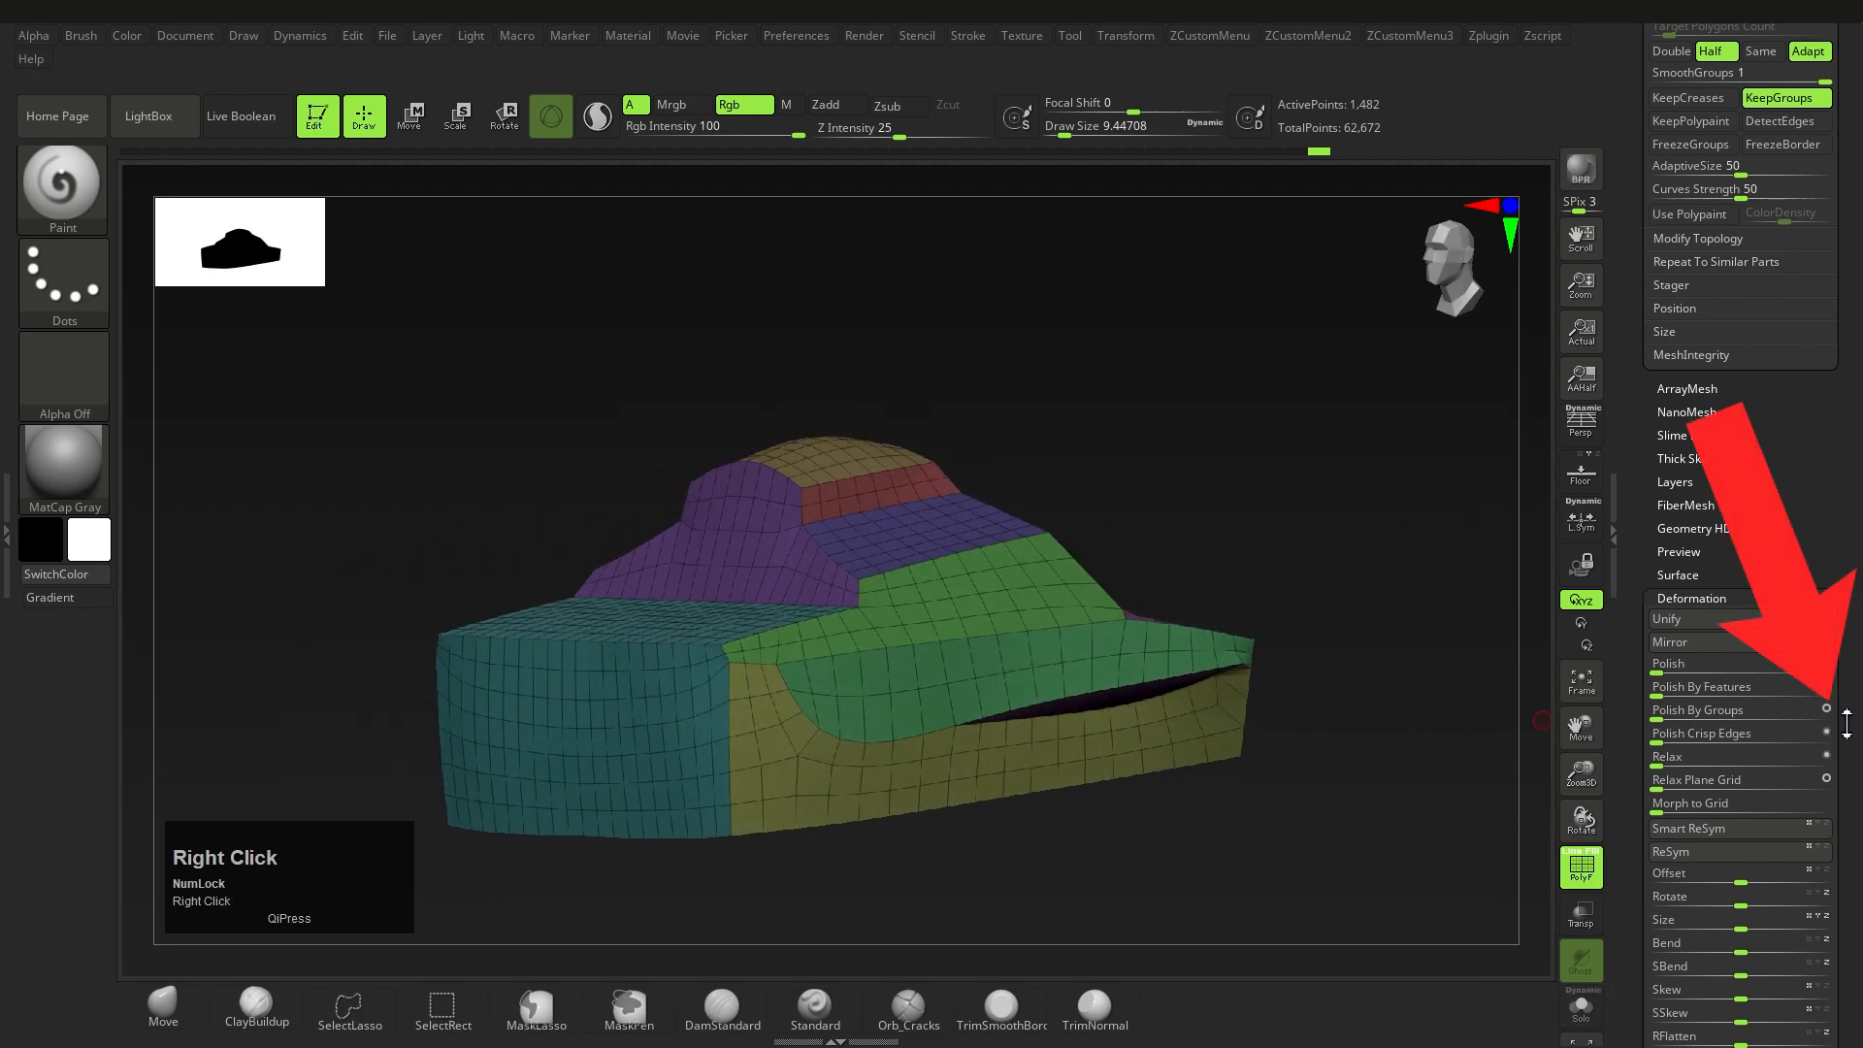
# Set and apply Polish By Groups several times on the remeshed mesh.
pyautogui.click(1697, 709)
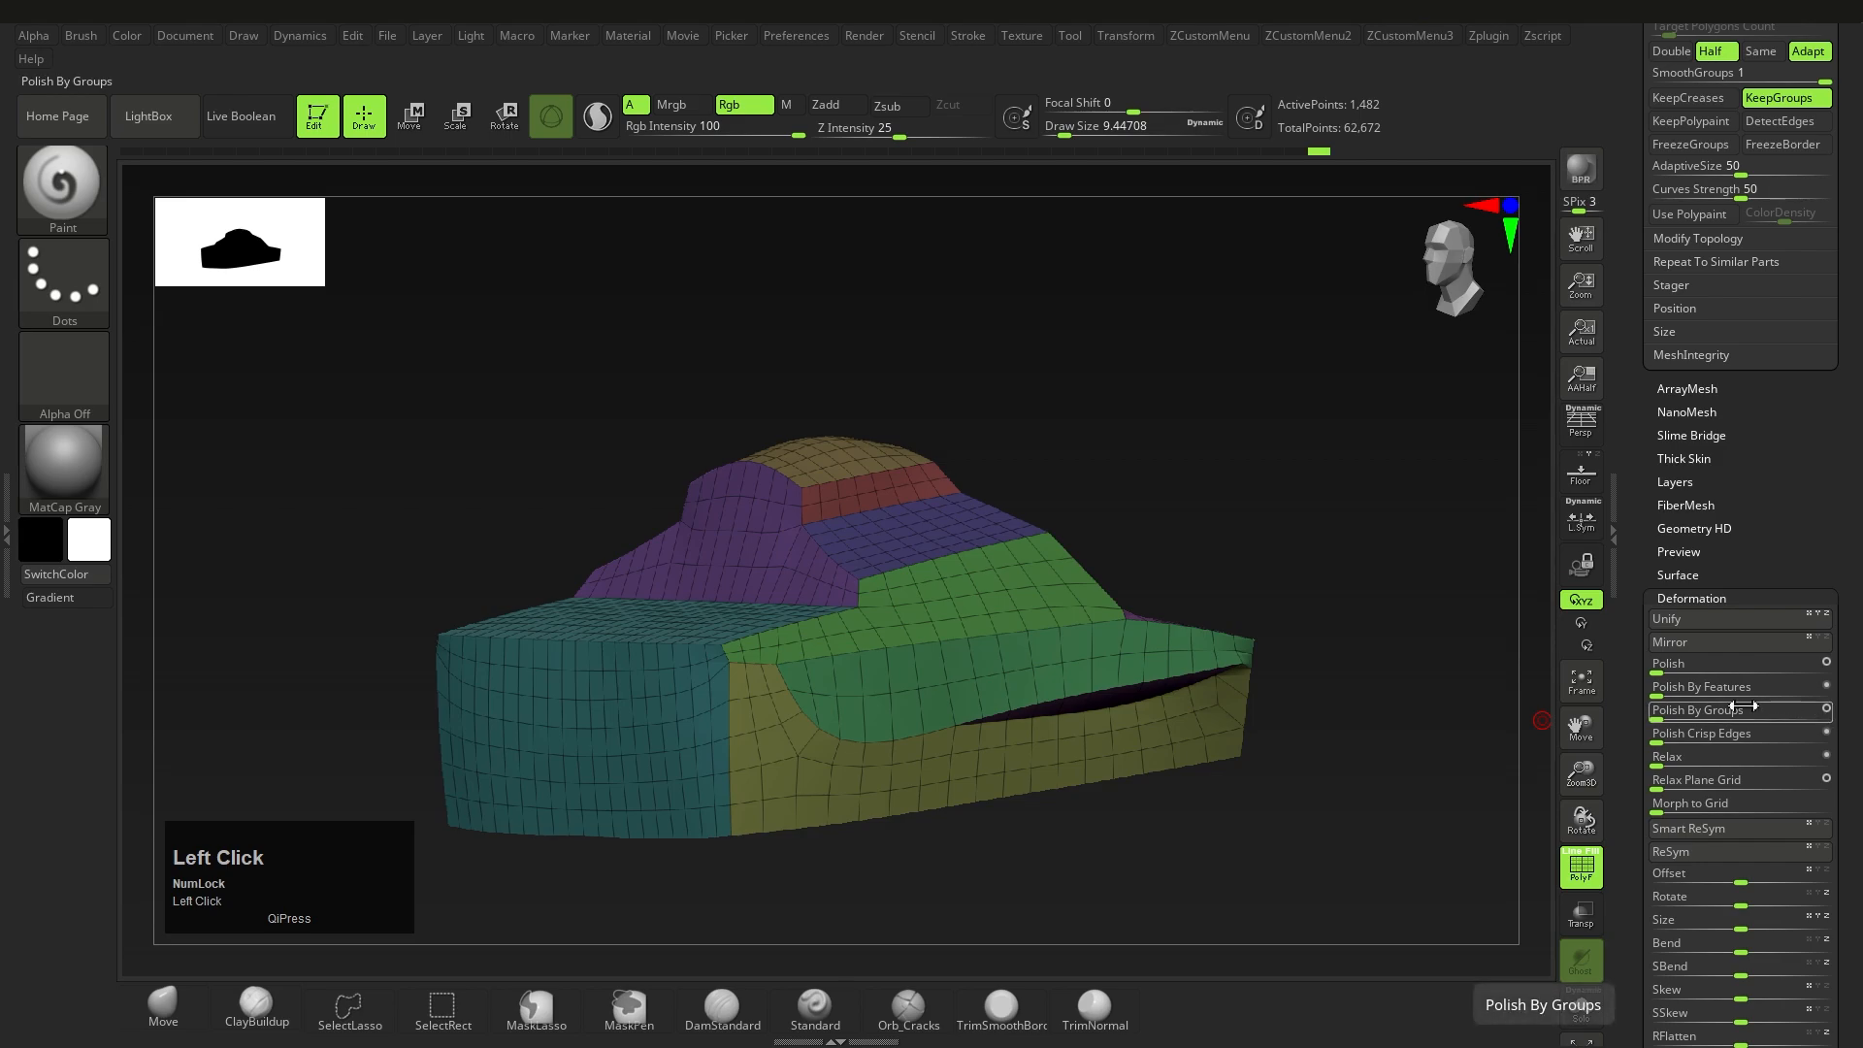
pyautogui.click(1700, 710)
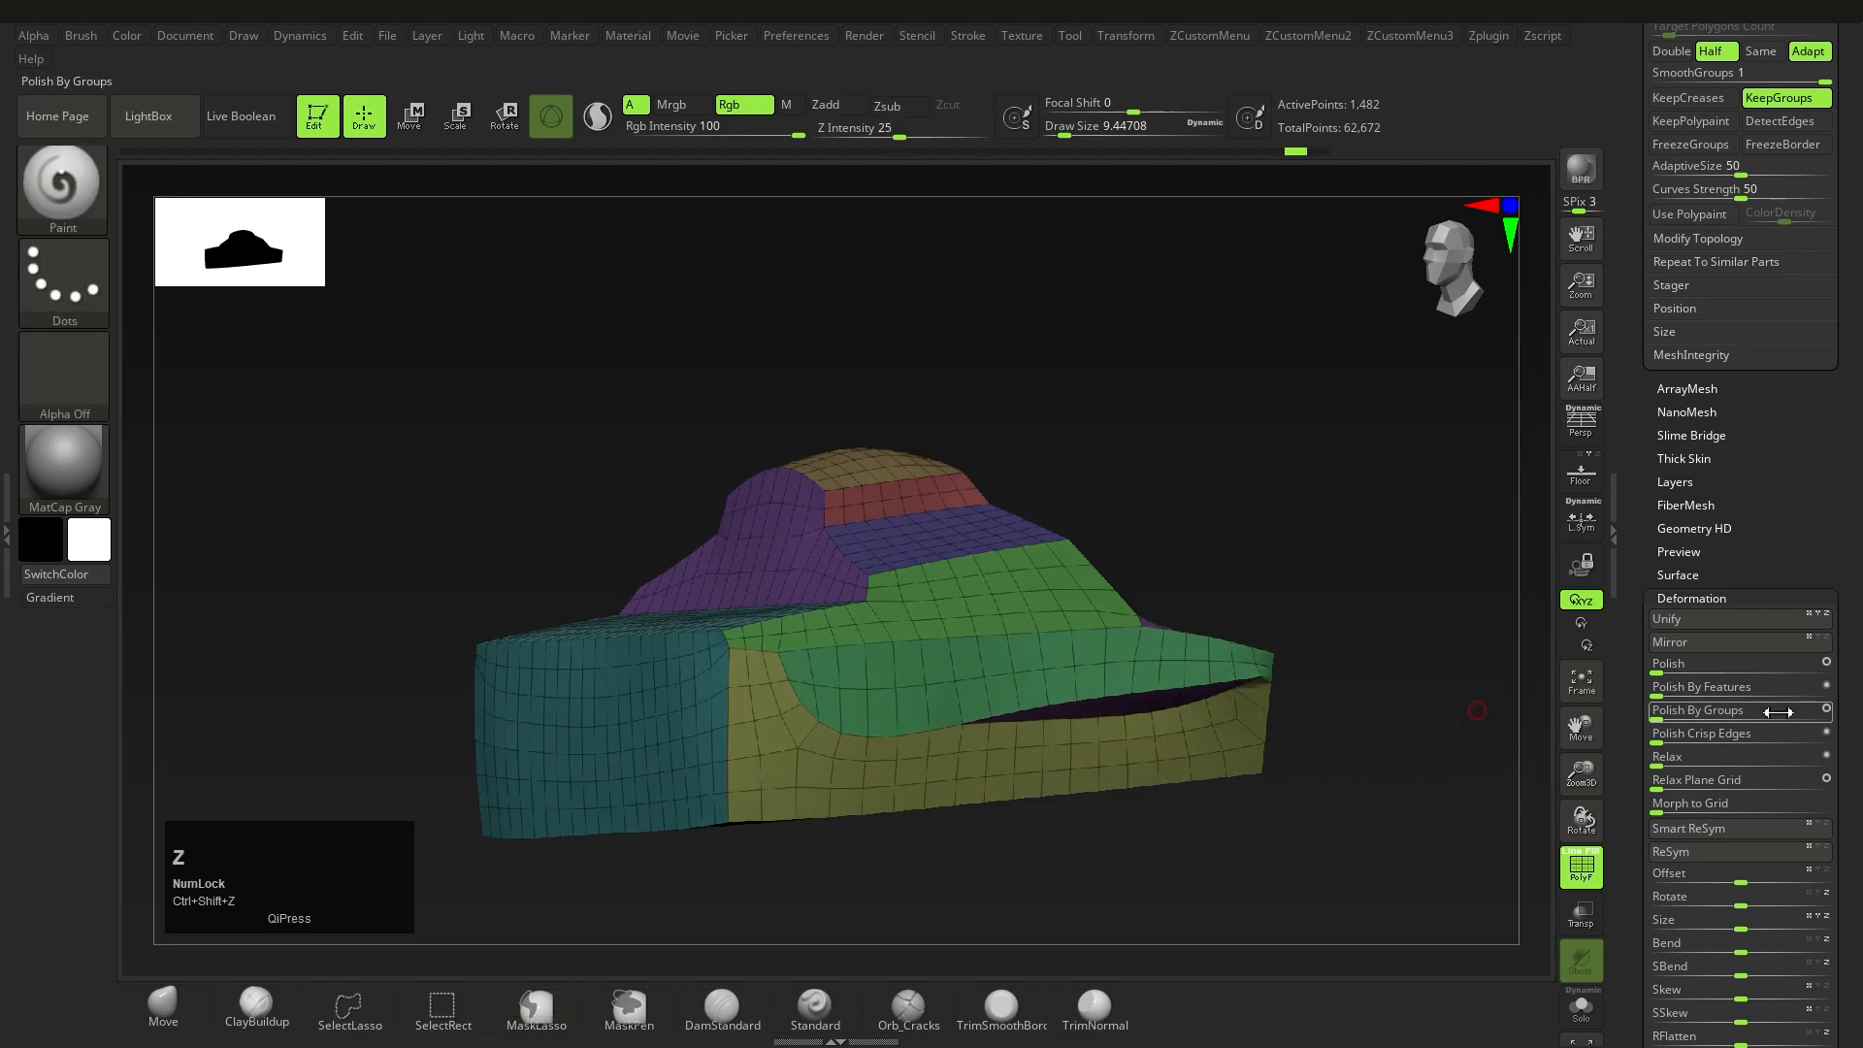
pyautogui.click(1711, 710)
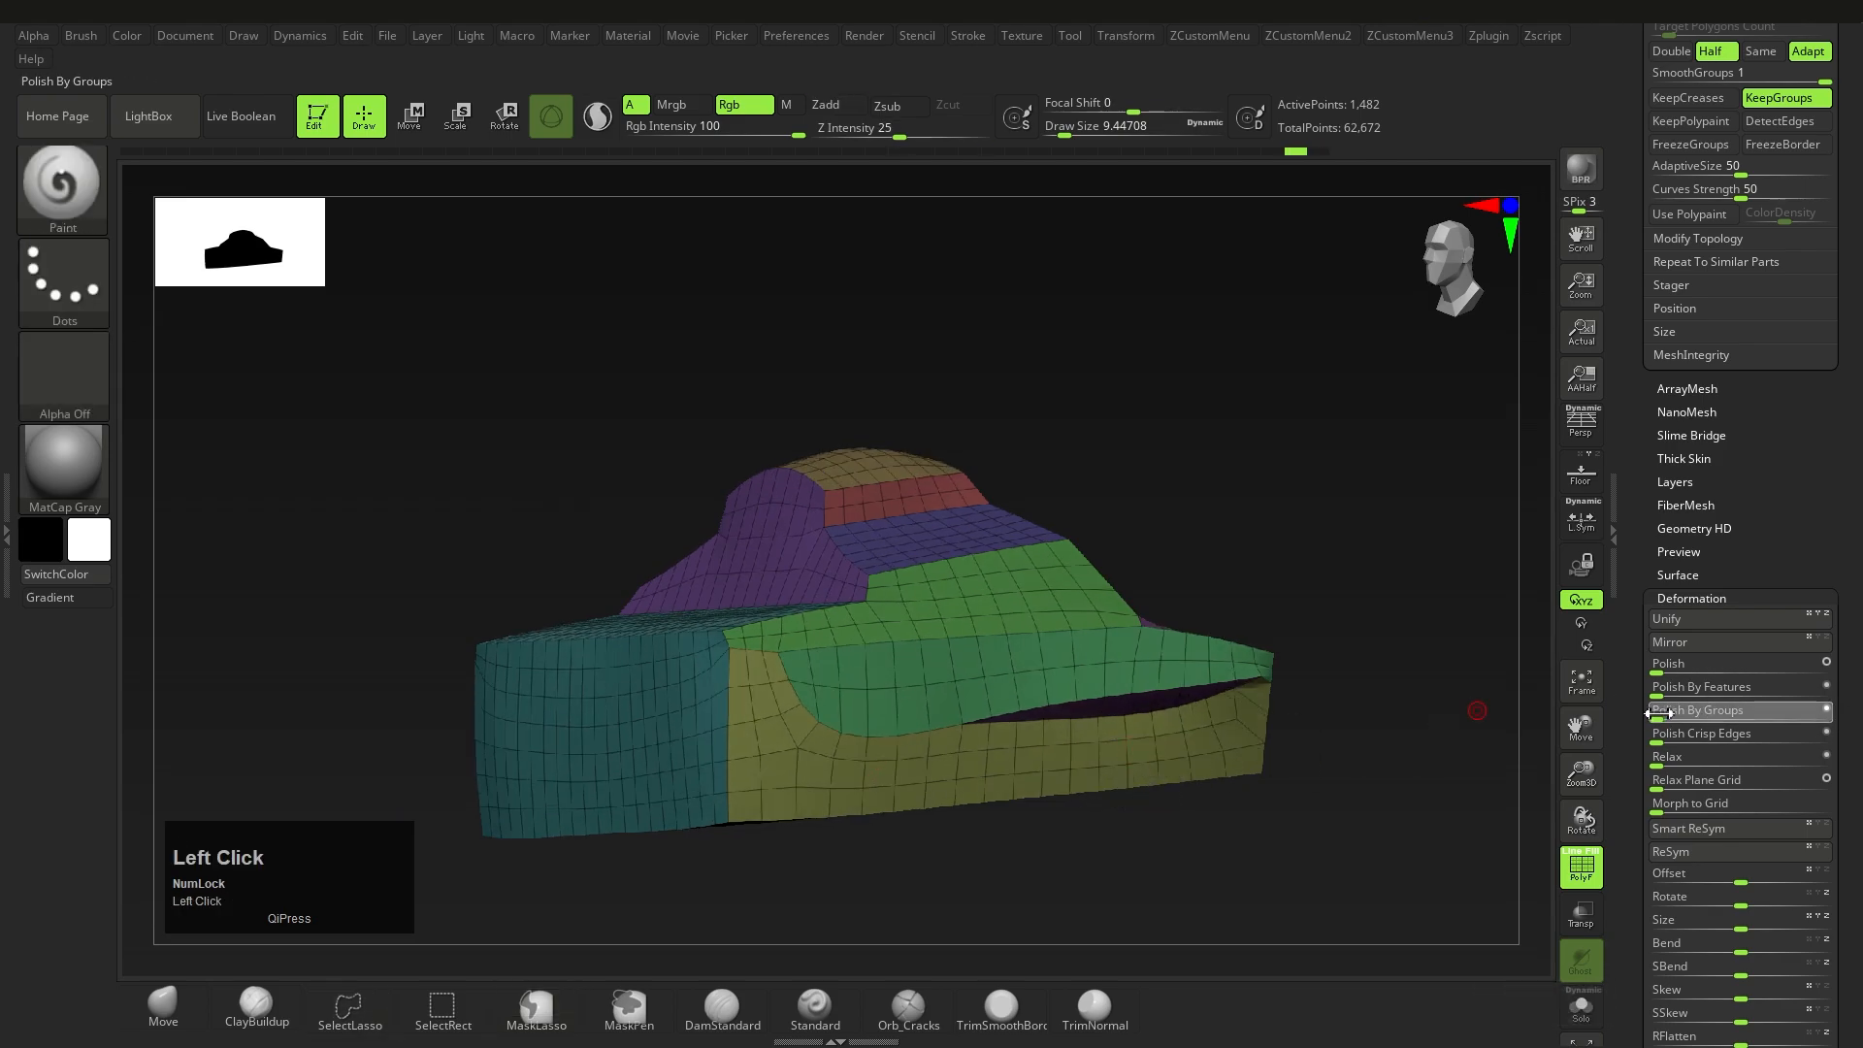
pyautogui.click(1734, 710)
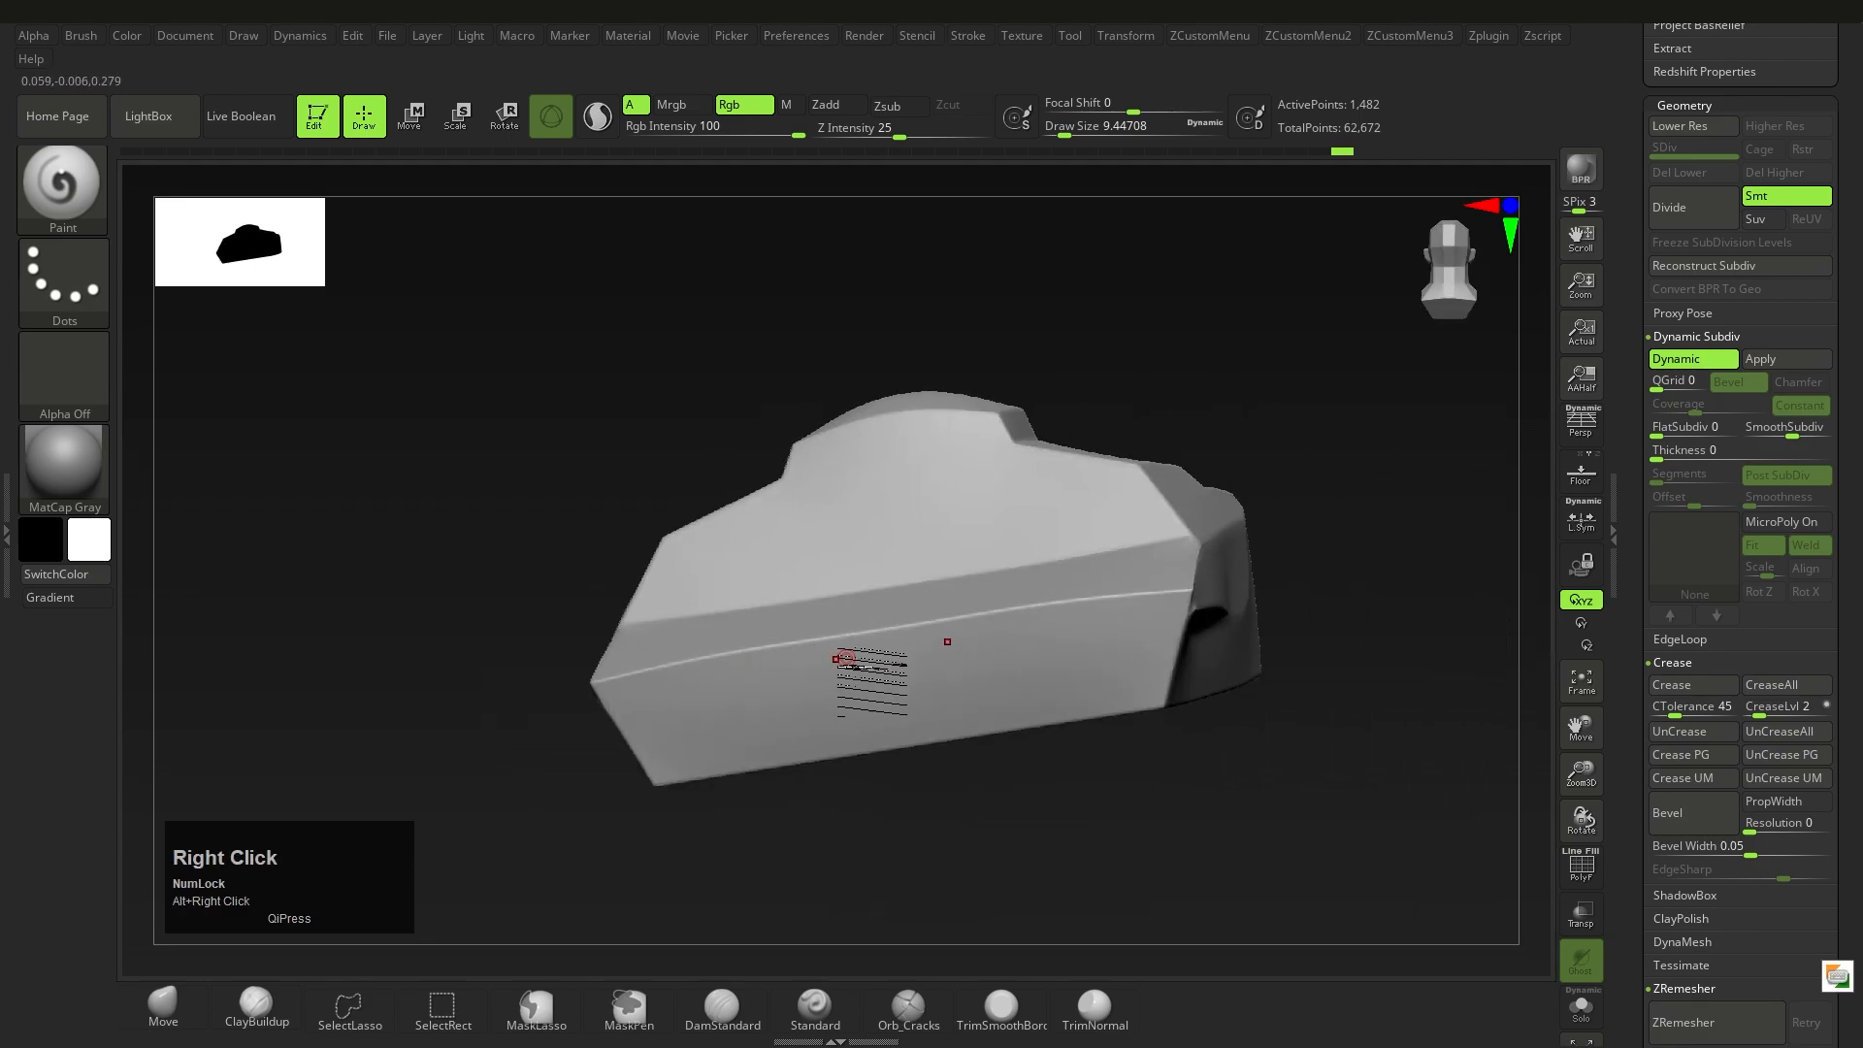
# Crease the polygroup borders with Crease PG.
pyautogui.click(1782, 706)
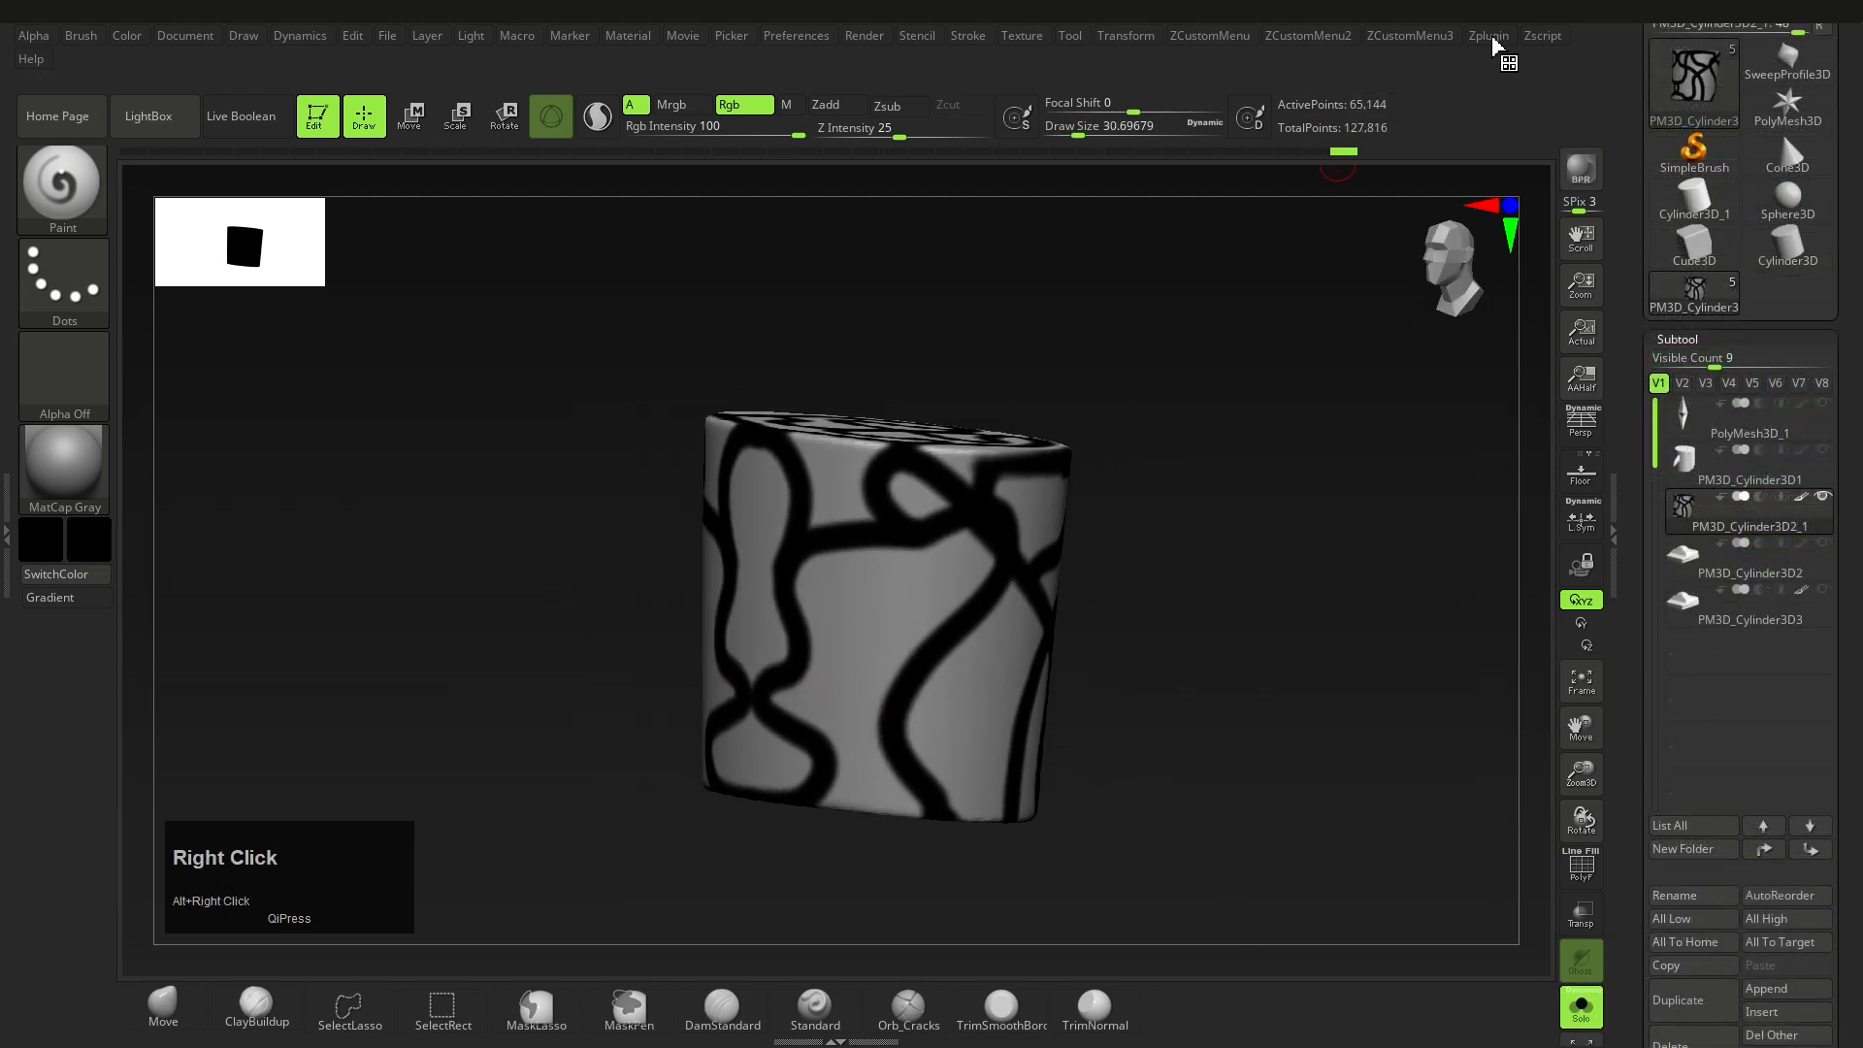
# Create cylinder polygroups from its painted lines with PolyGroupIt from Paint Border.
pyautogui.click(1487, 35)
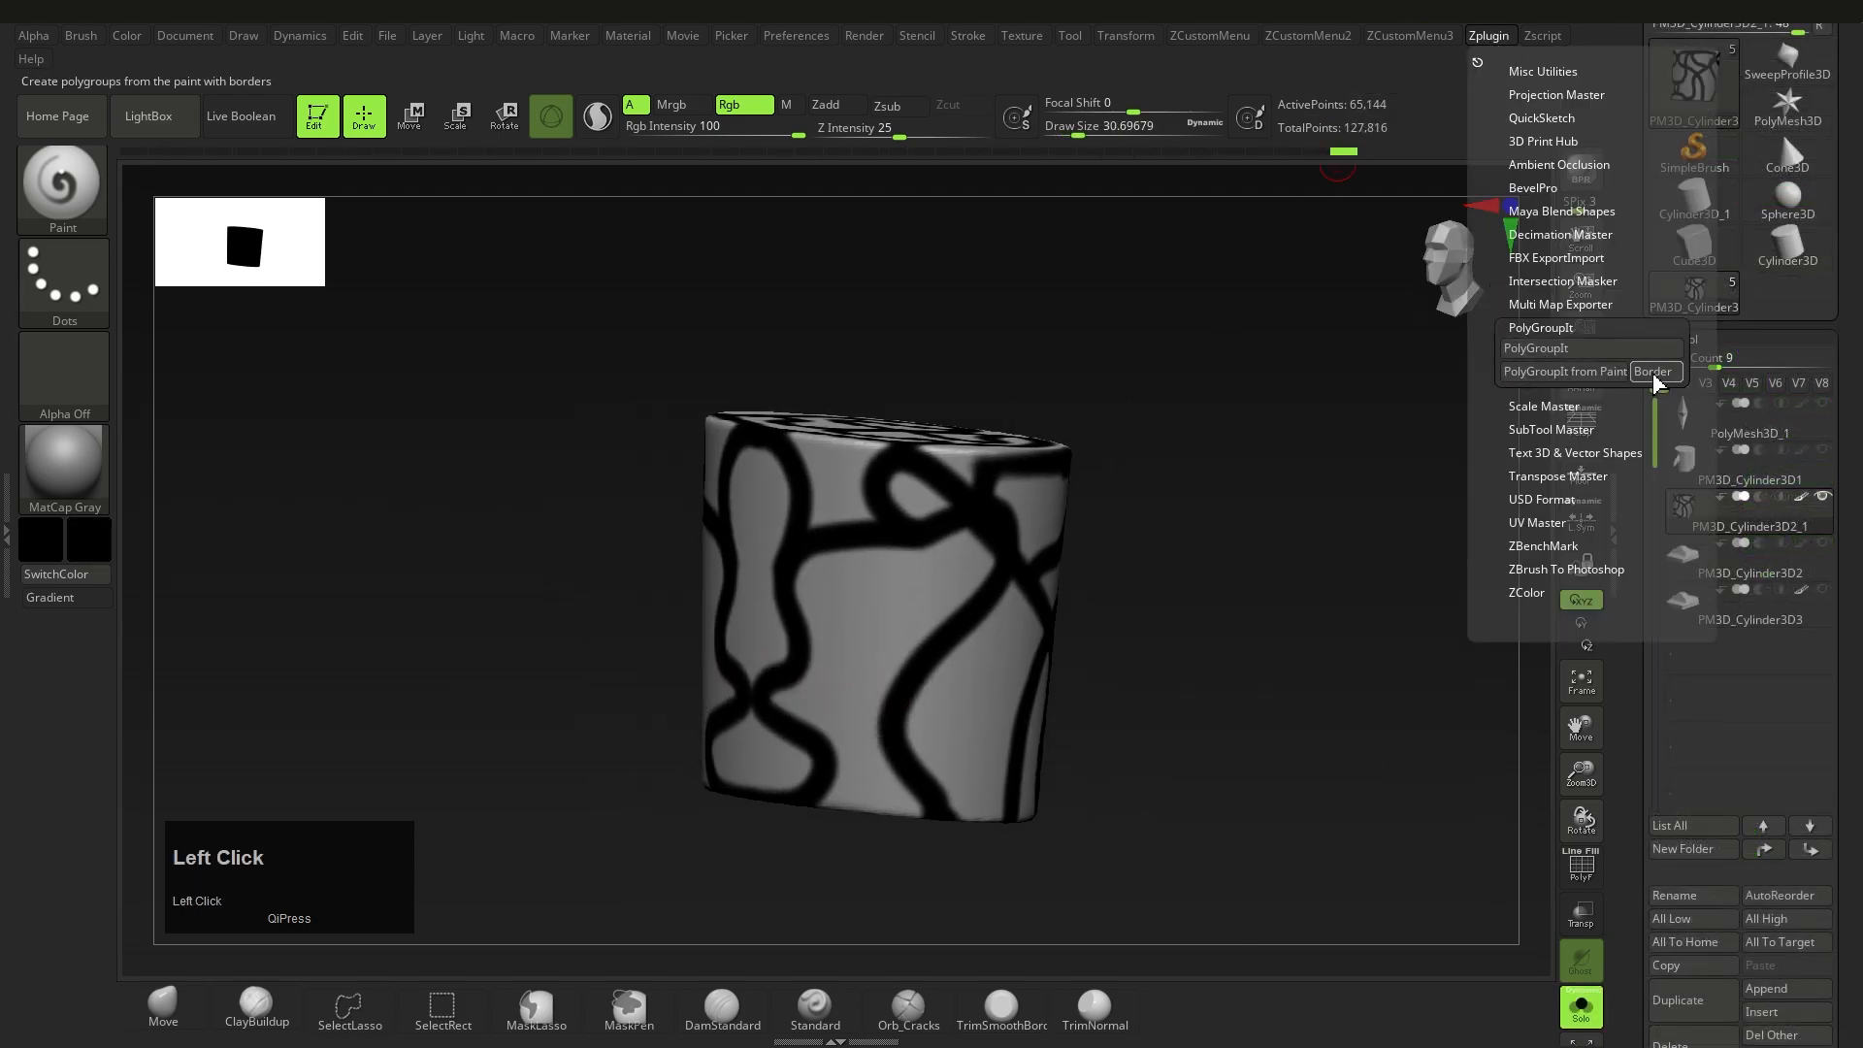
pyautogui.click(1563, 371)
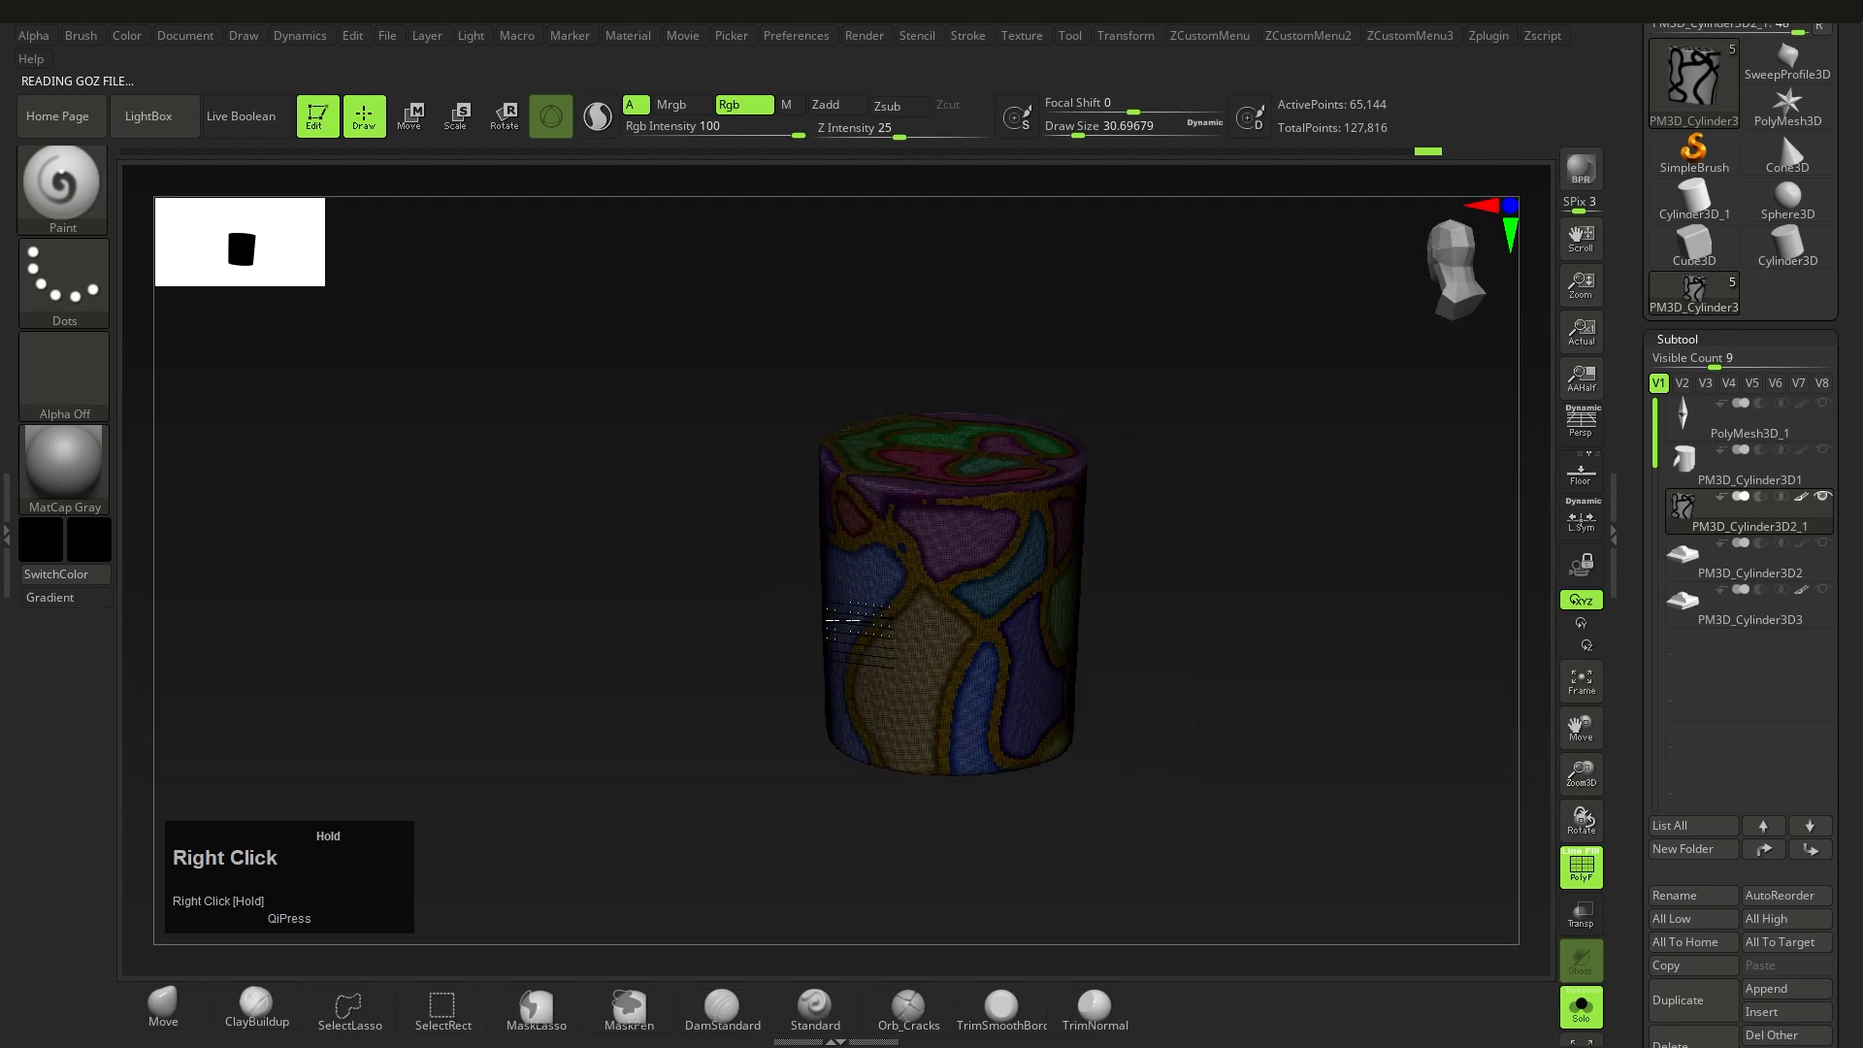
pyautogui.click(1486, 35)
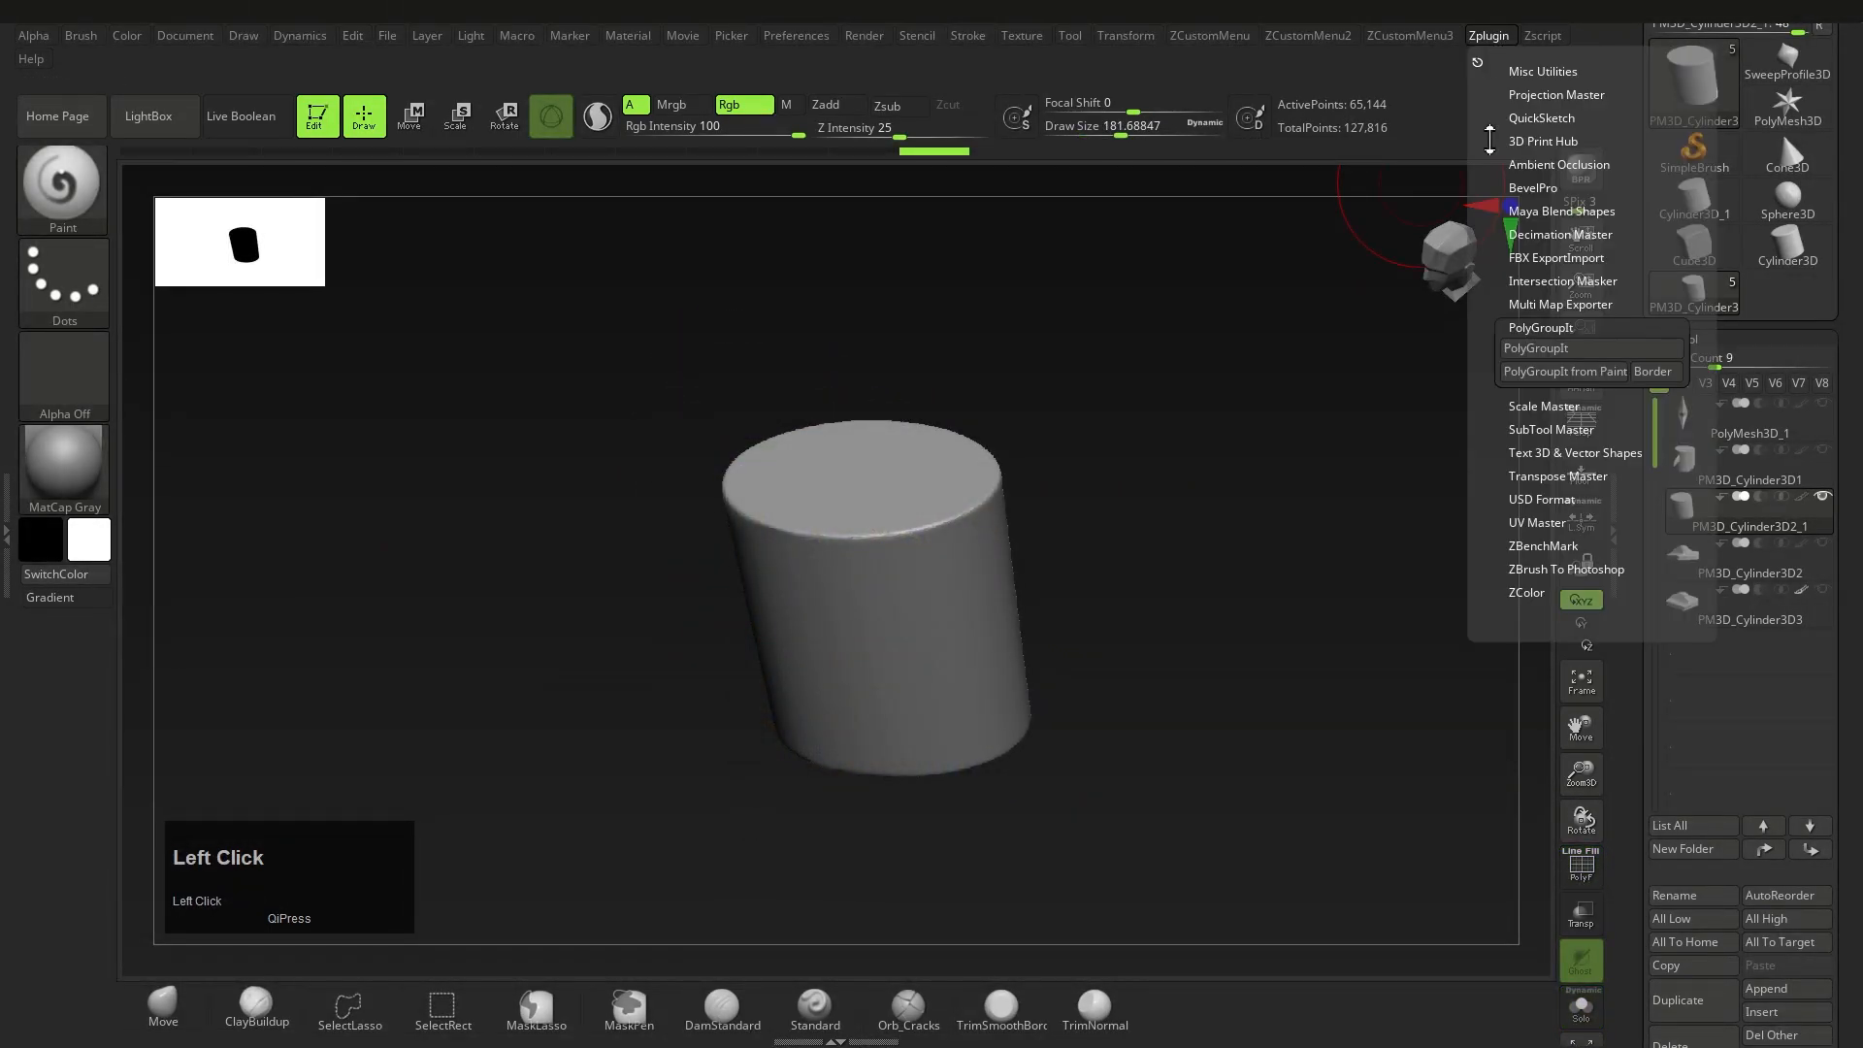
pyautogui.moveTo(1536, 348)
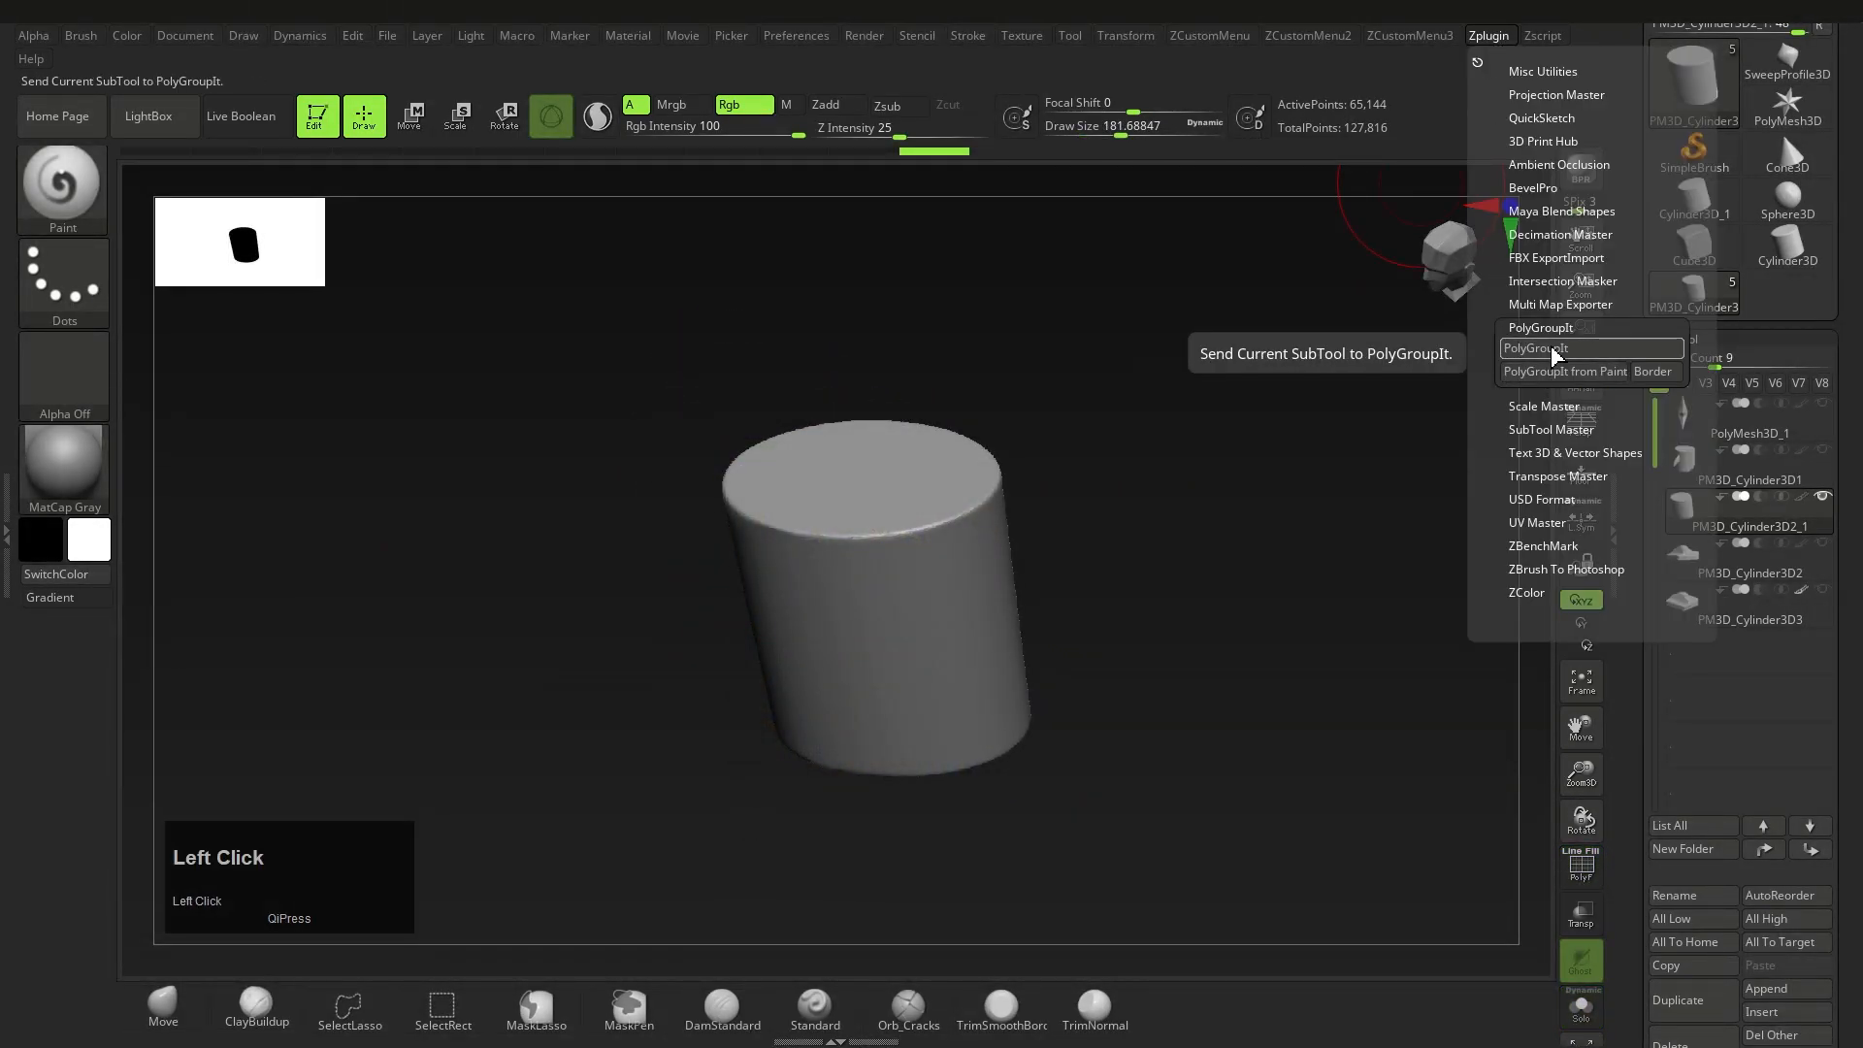
# Send the cylinder to PolyGroupIt, lower the grouping value to 0.10, and accept.
pyautogui.click(1536, 347)
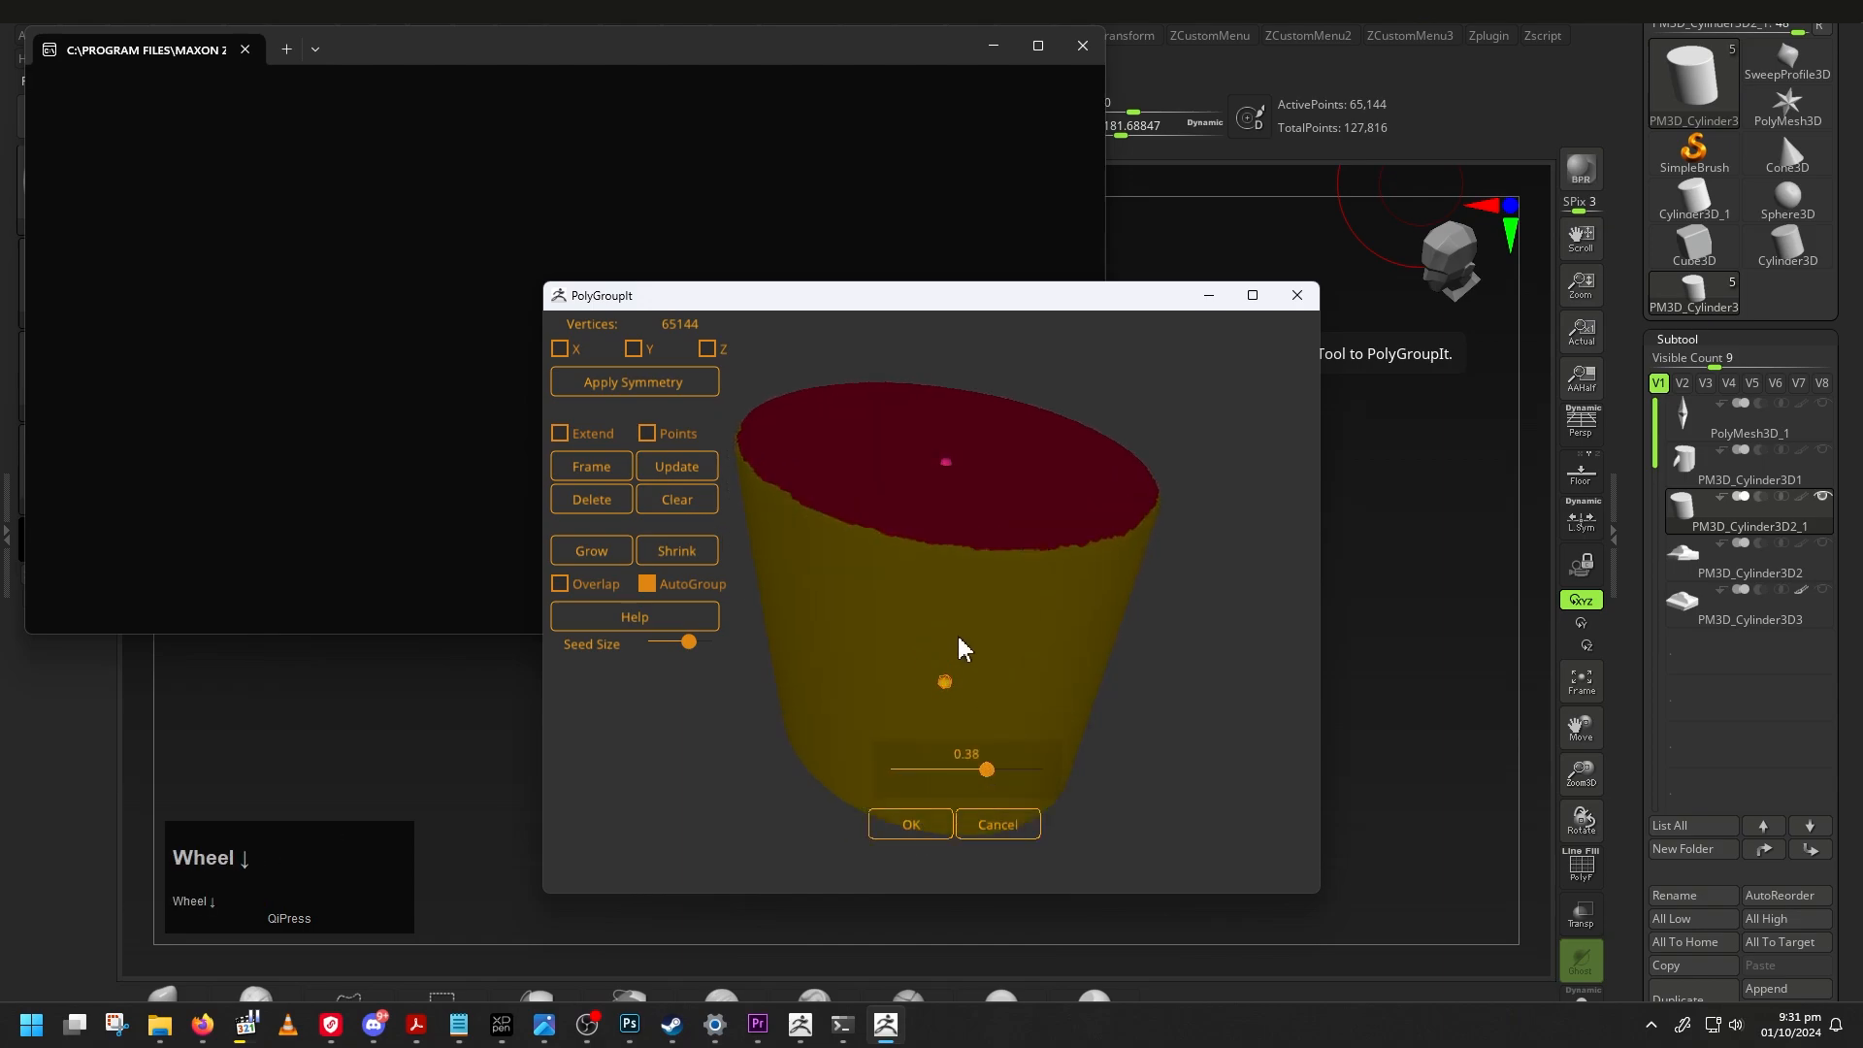
pyautogui.moveTo(983, 769); pyautogui.dragTo(900, 793)
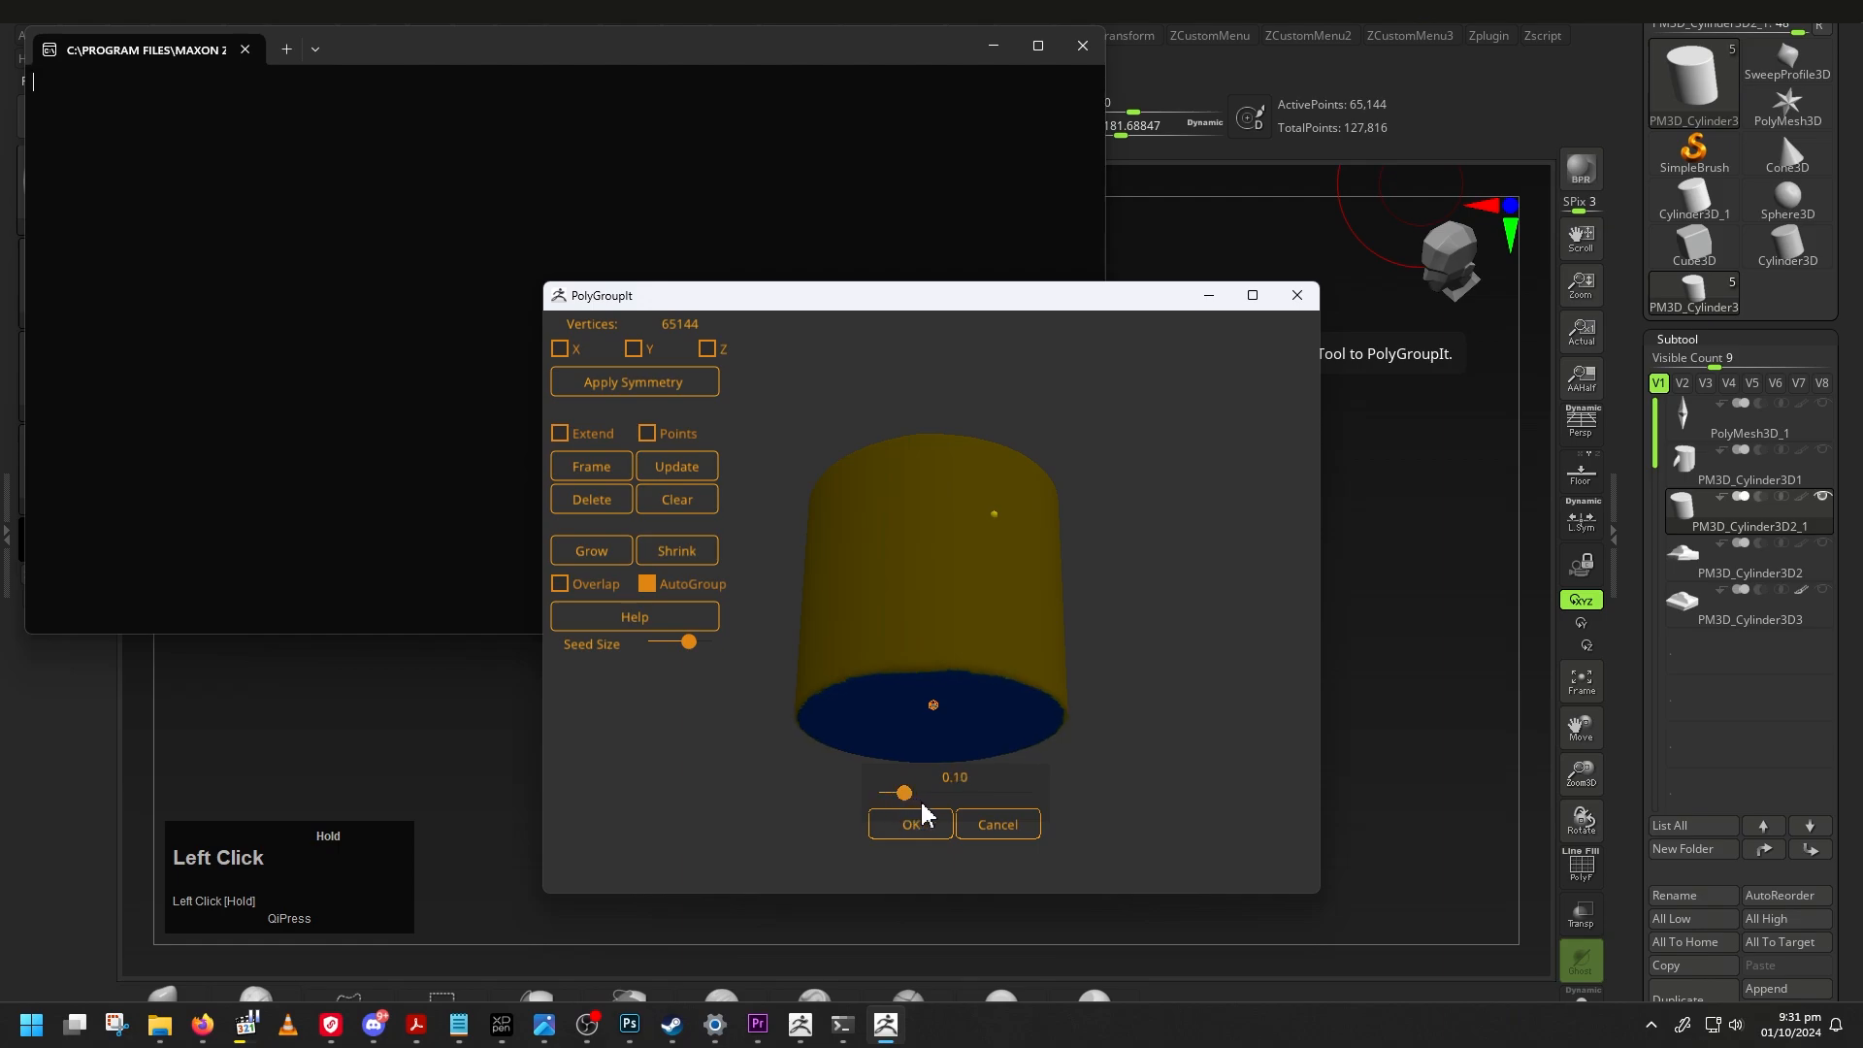
pyautogui.click(910, 824)
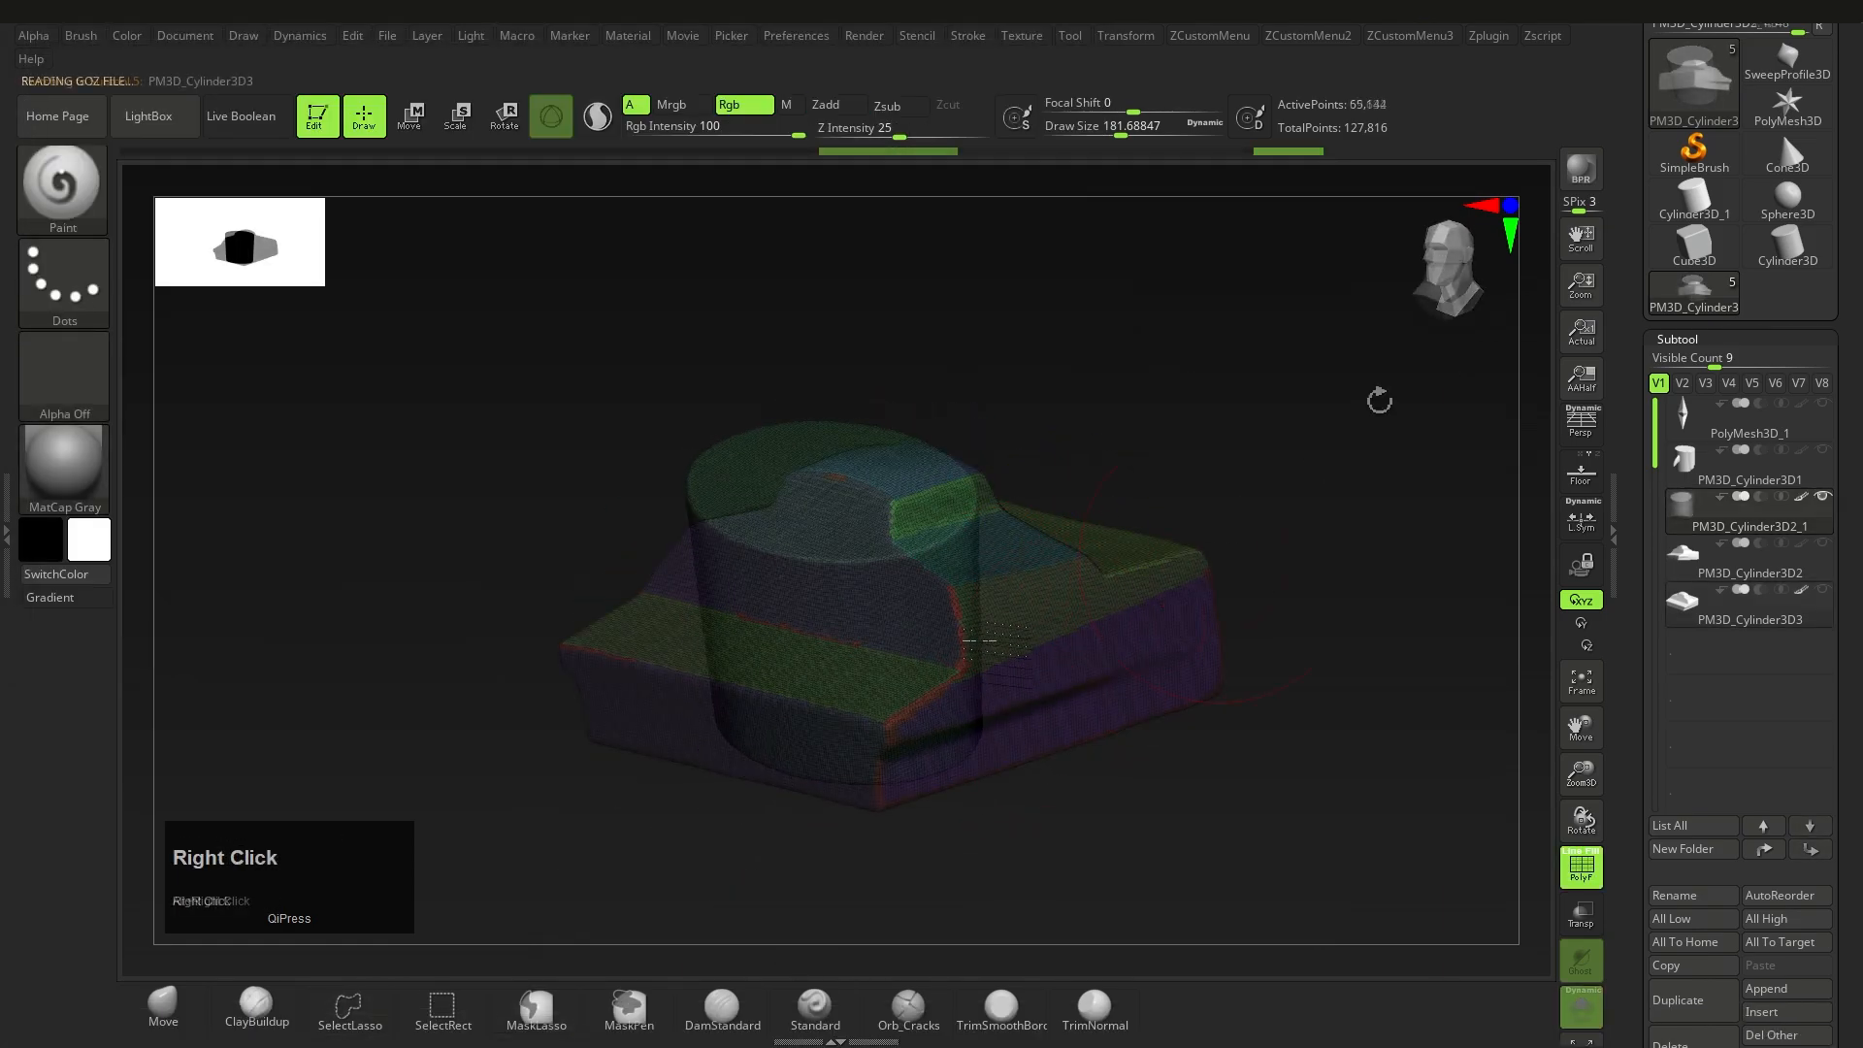
# Send the hard-surface mesh to PolyGroupIt and orbit it to inspect the coloured groups.
pyautogui.click(1486, 35)
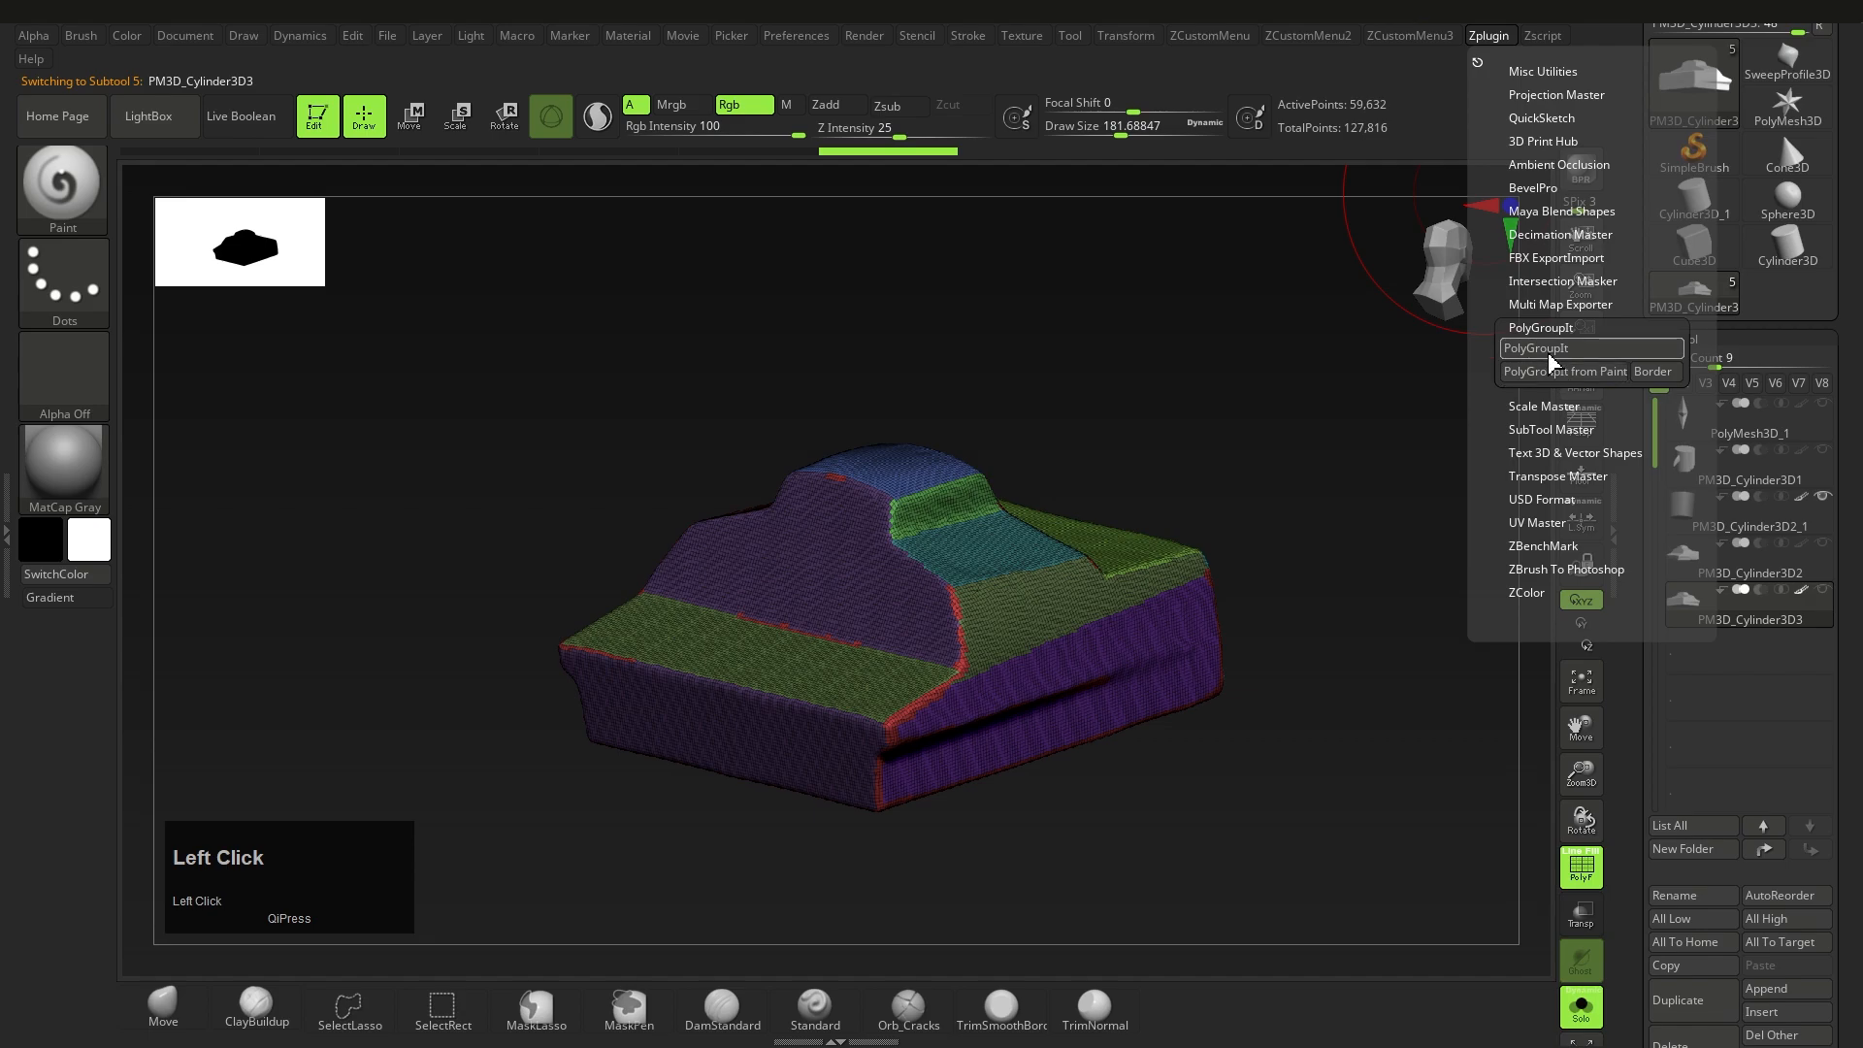
pyautogui.click(1536, 348)
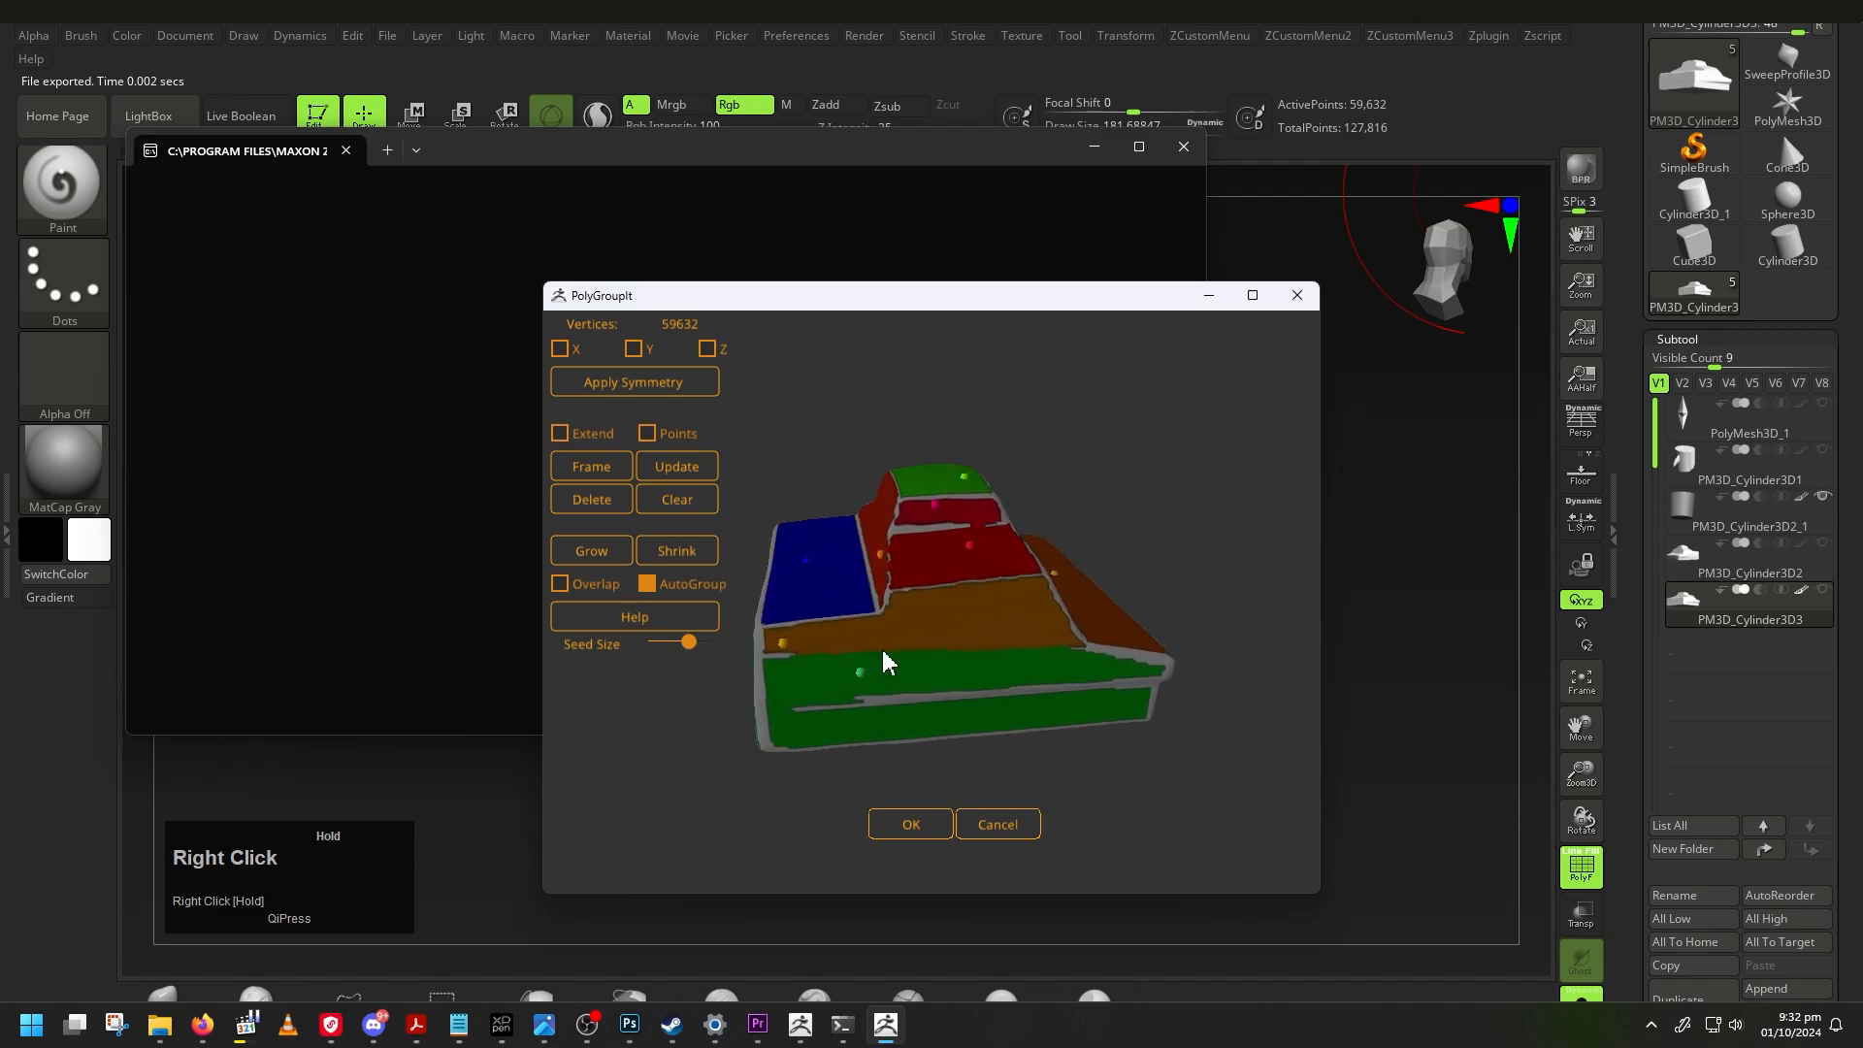
pyautogui.moveTo(885, 662); pyautogui.dragTo(974, 630)
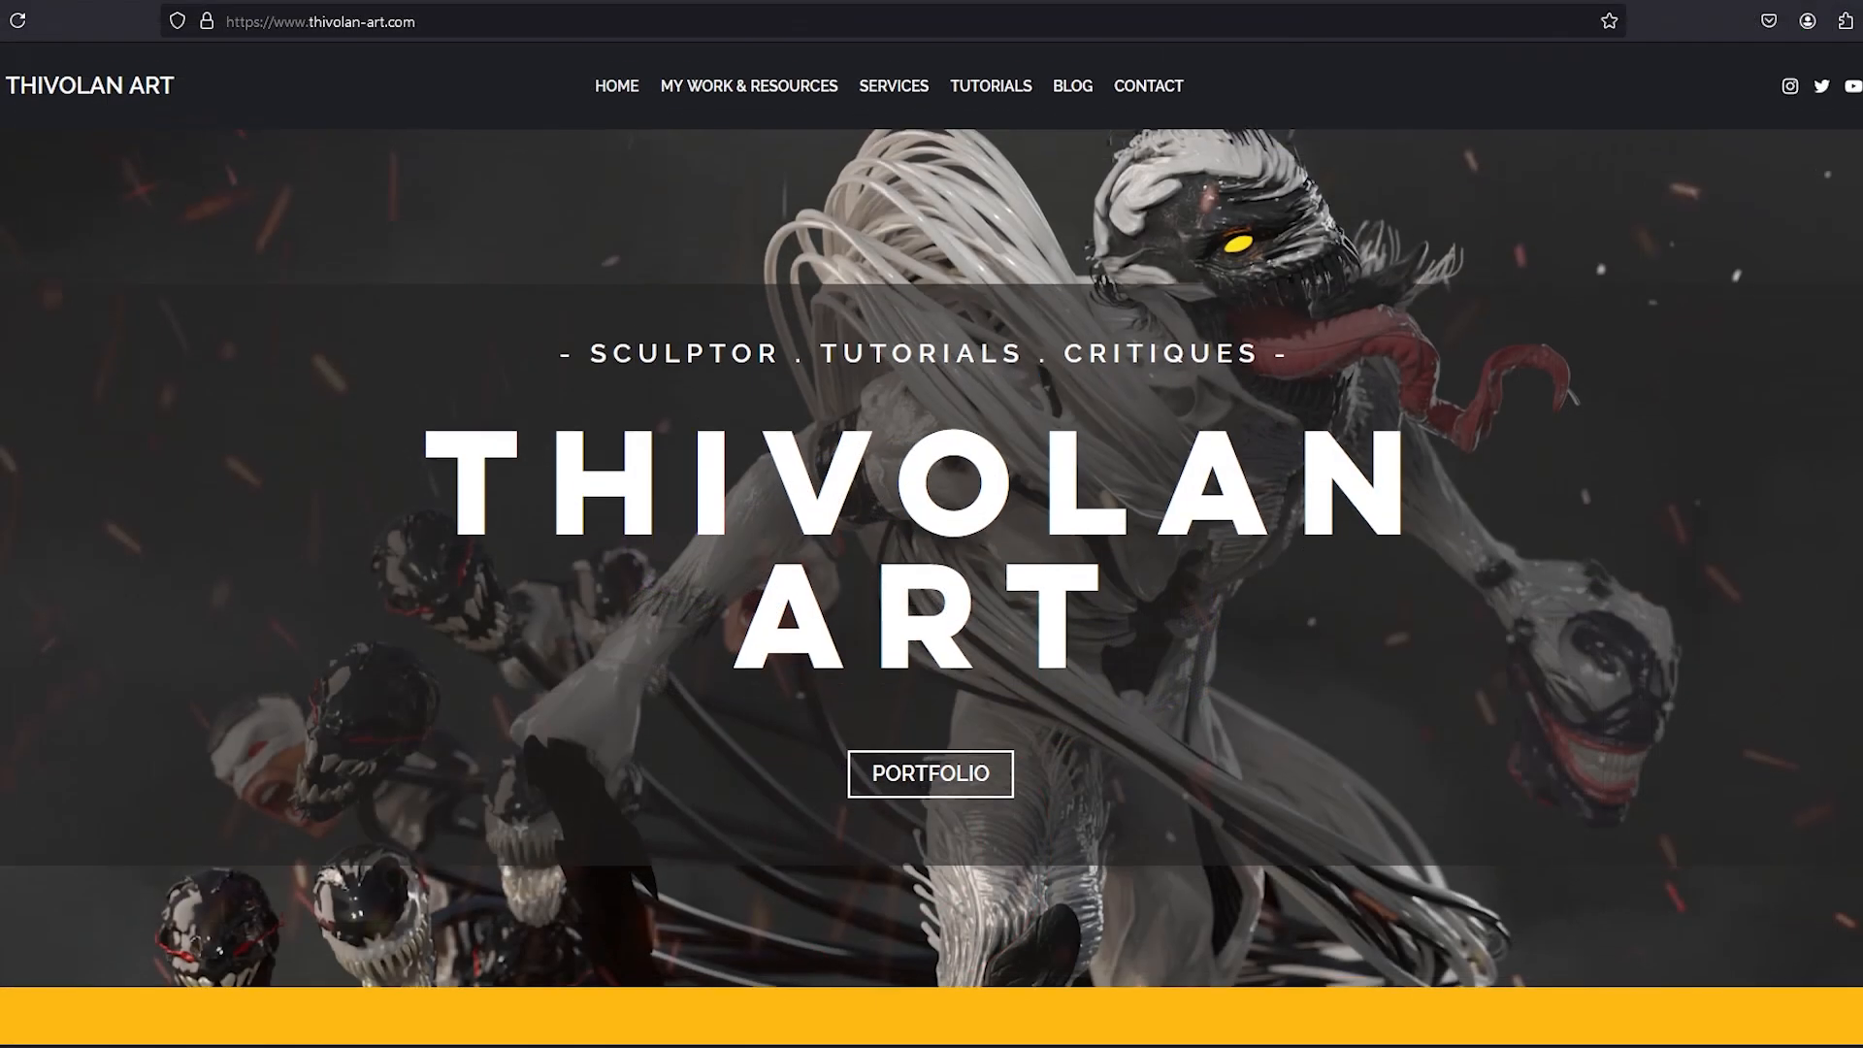
pyautogui.scroll(-3)
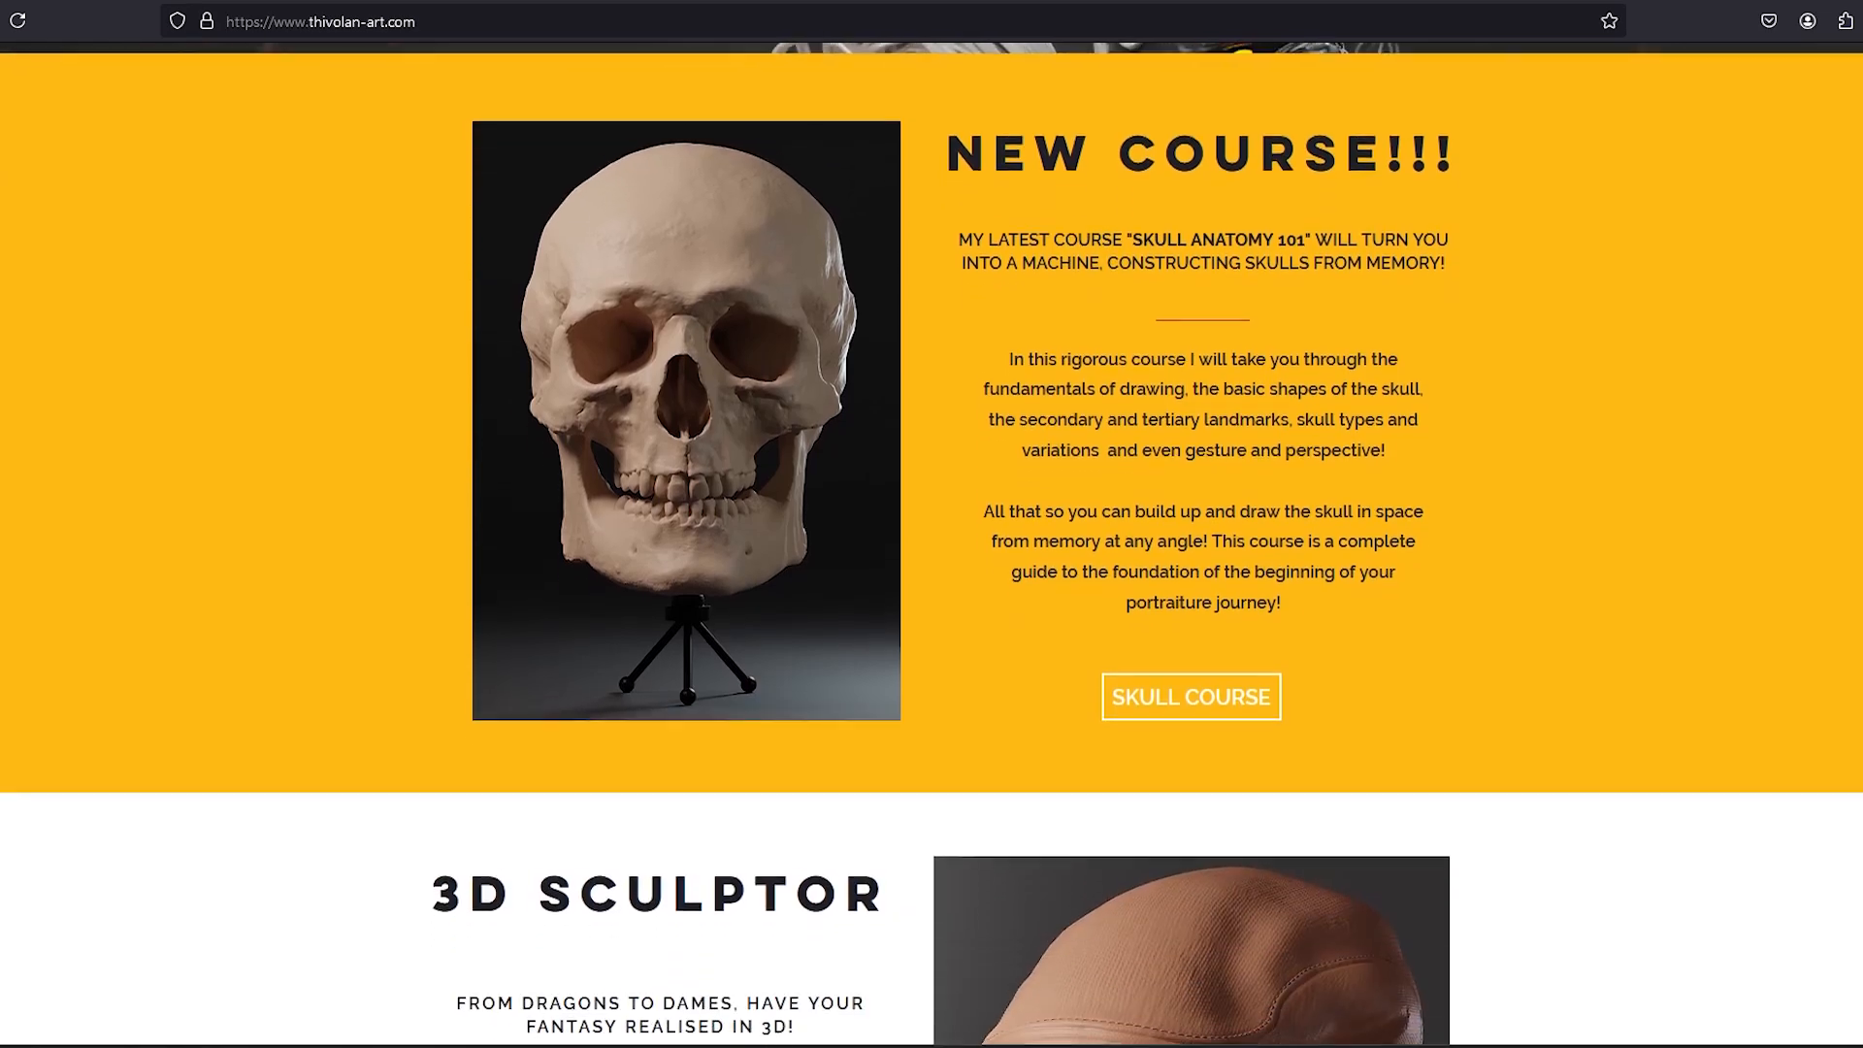
pyautogui.scroll(-3)
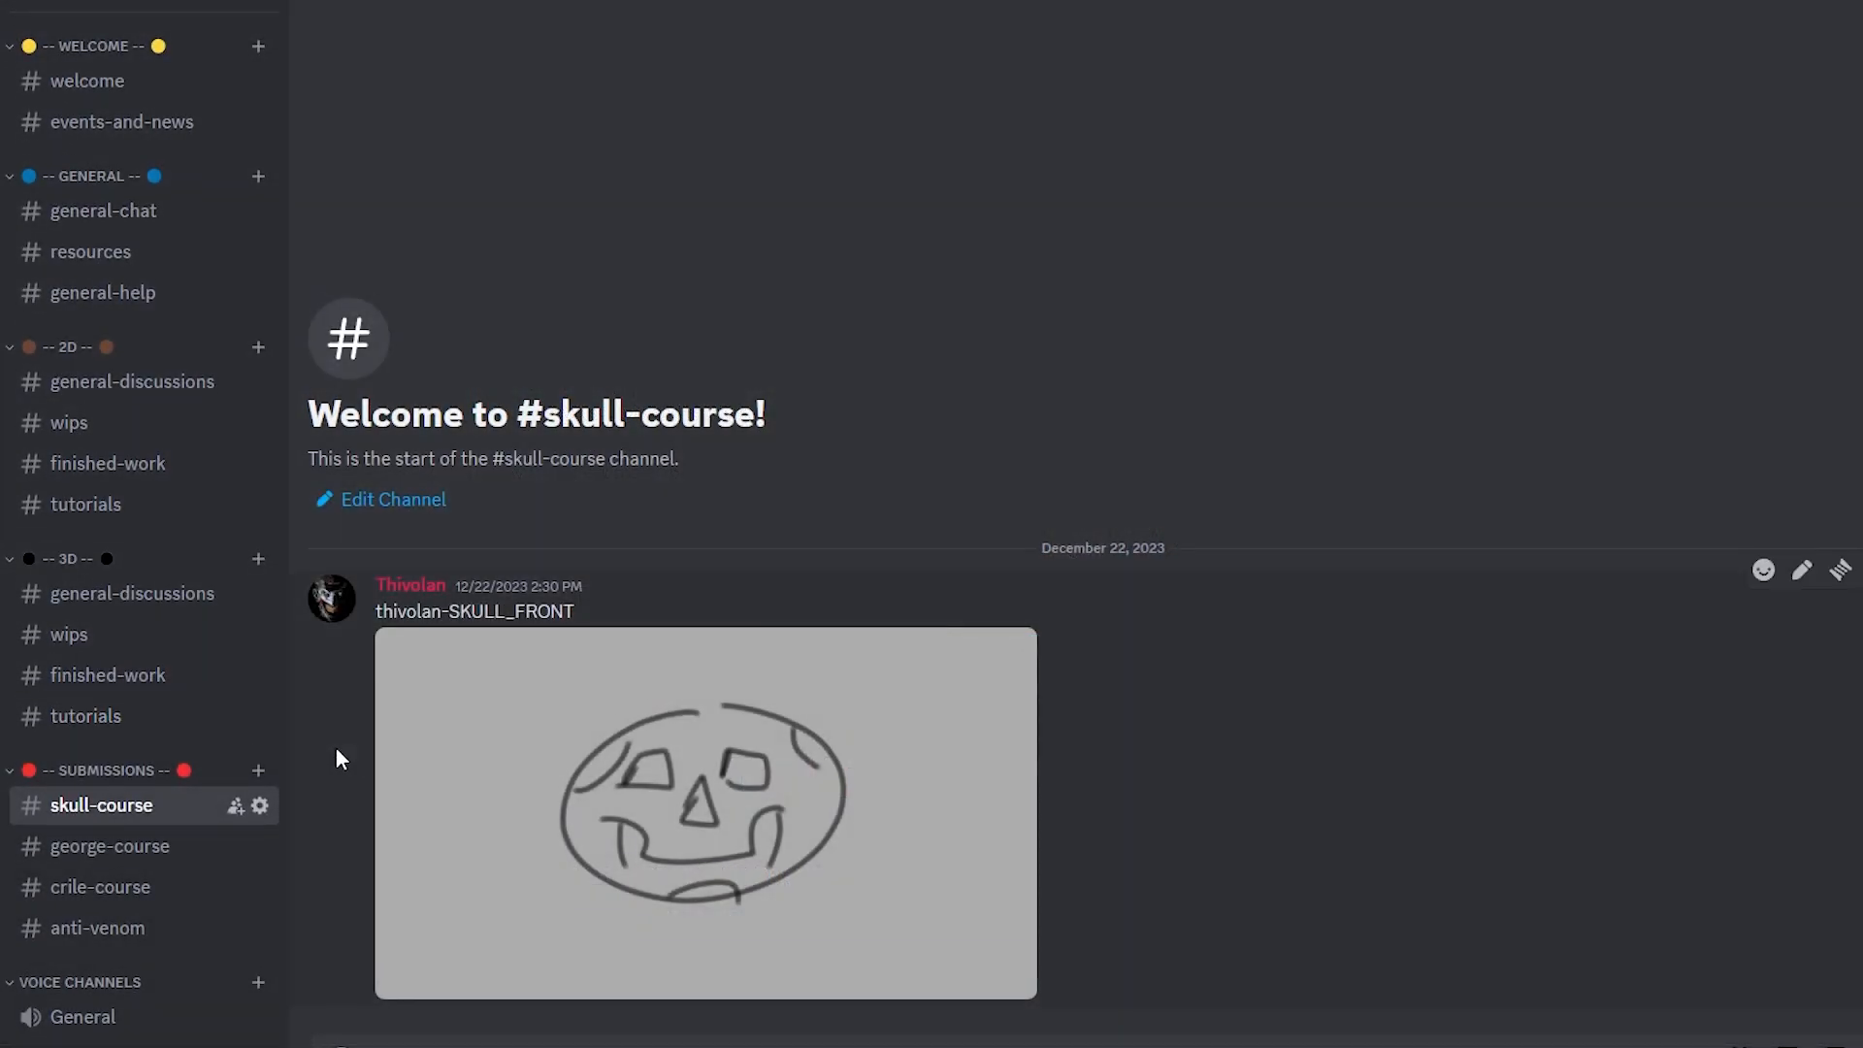
pyautogui.moveTo(368, 817)
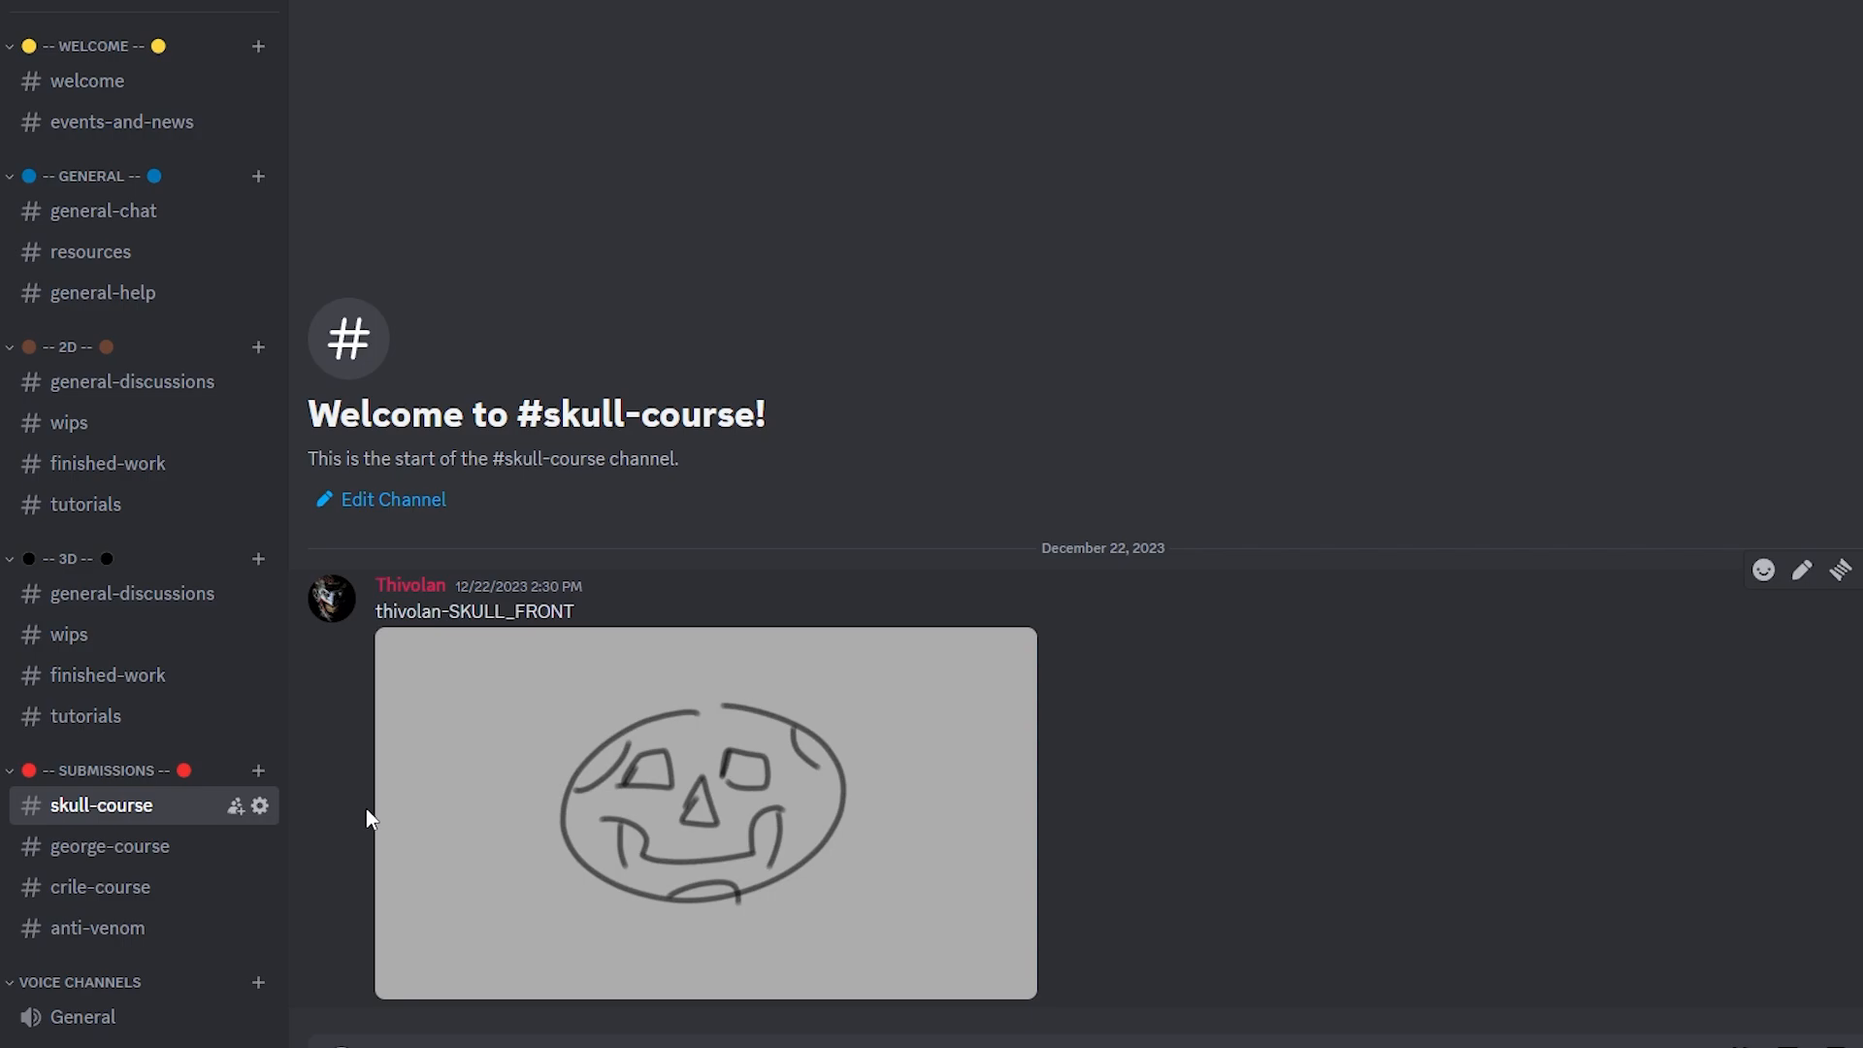